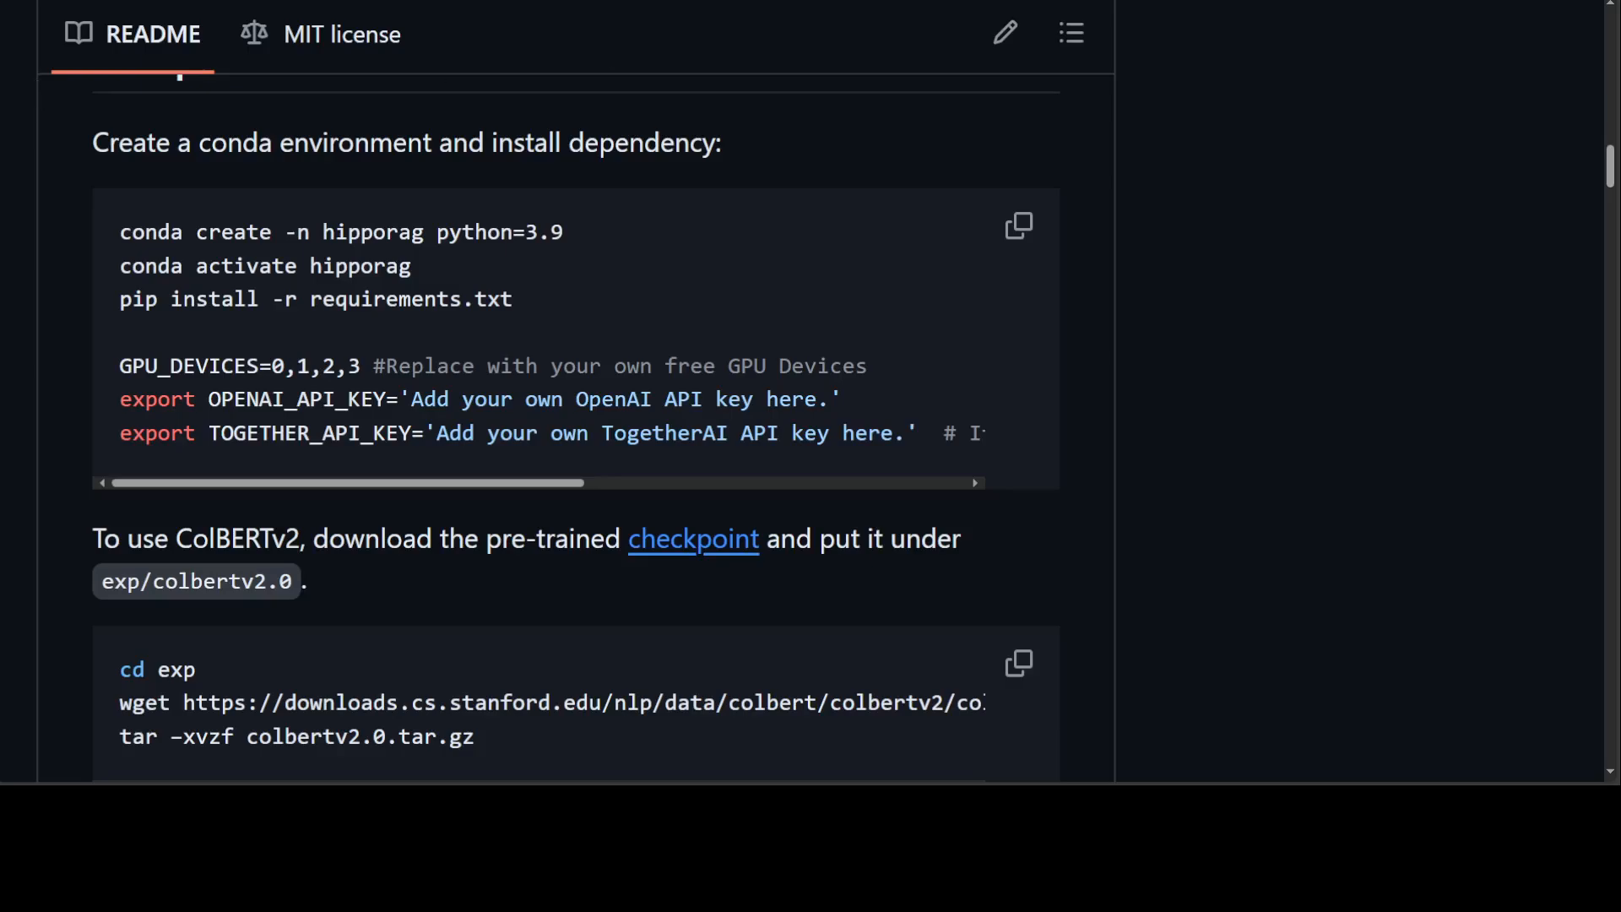
mouse_move(1440, 444)
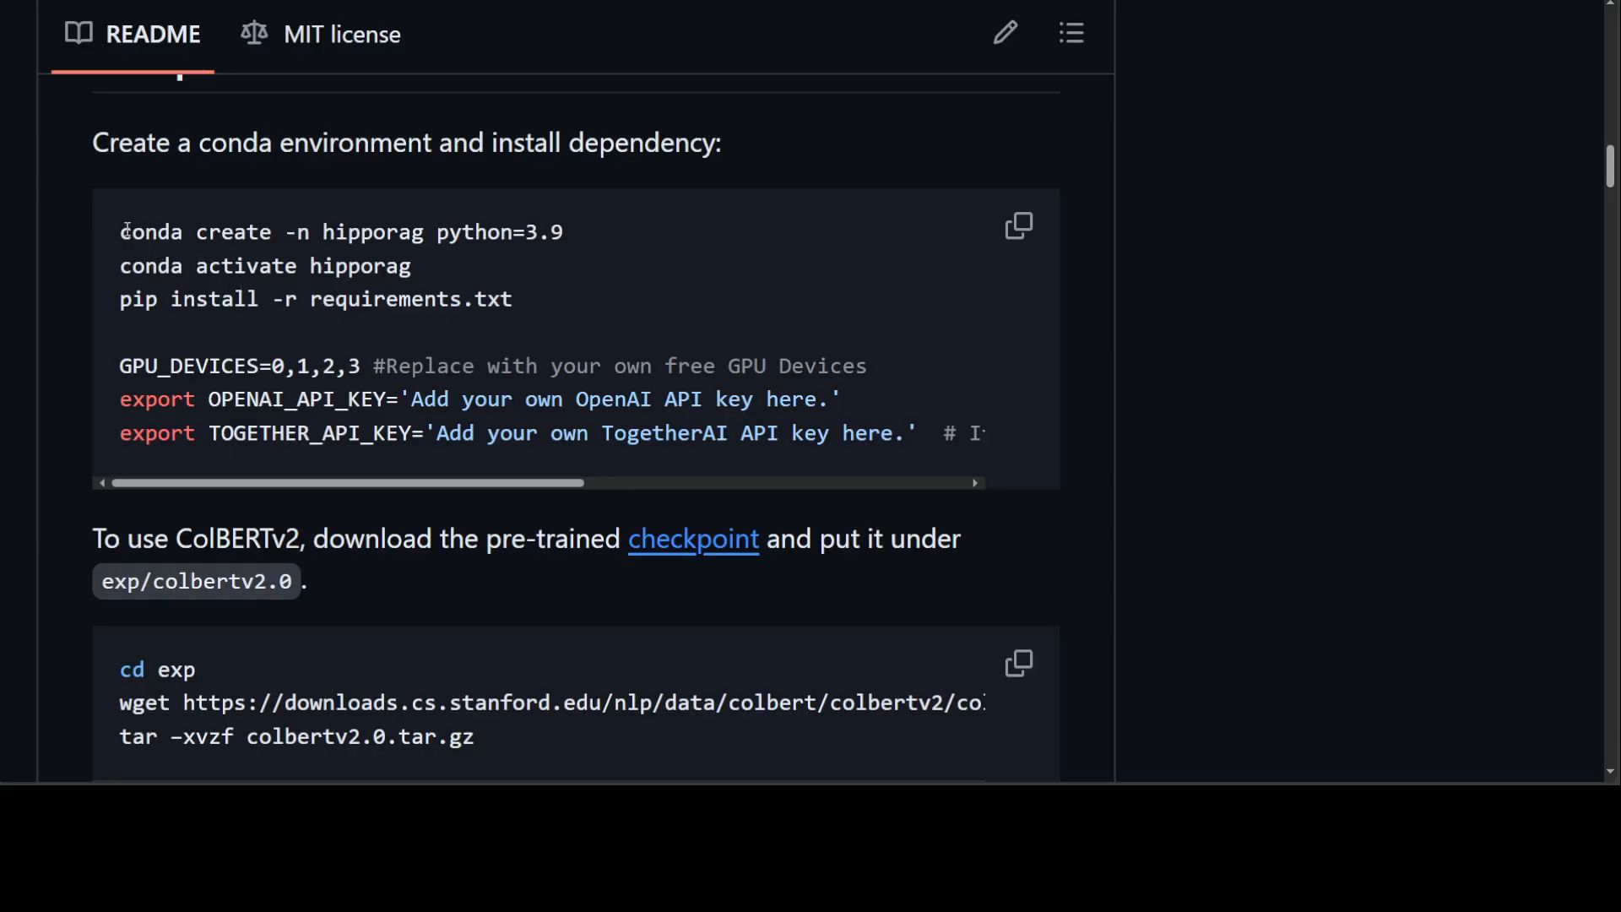
Step: Highlight the conda setup commands, then read through the Retrieval Corpus and Query JSON formats
left_click_drag(119, 231, 511, 299)
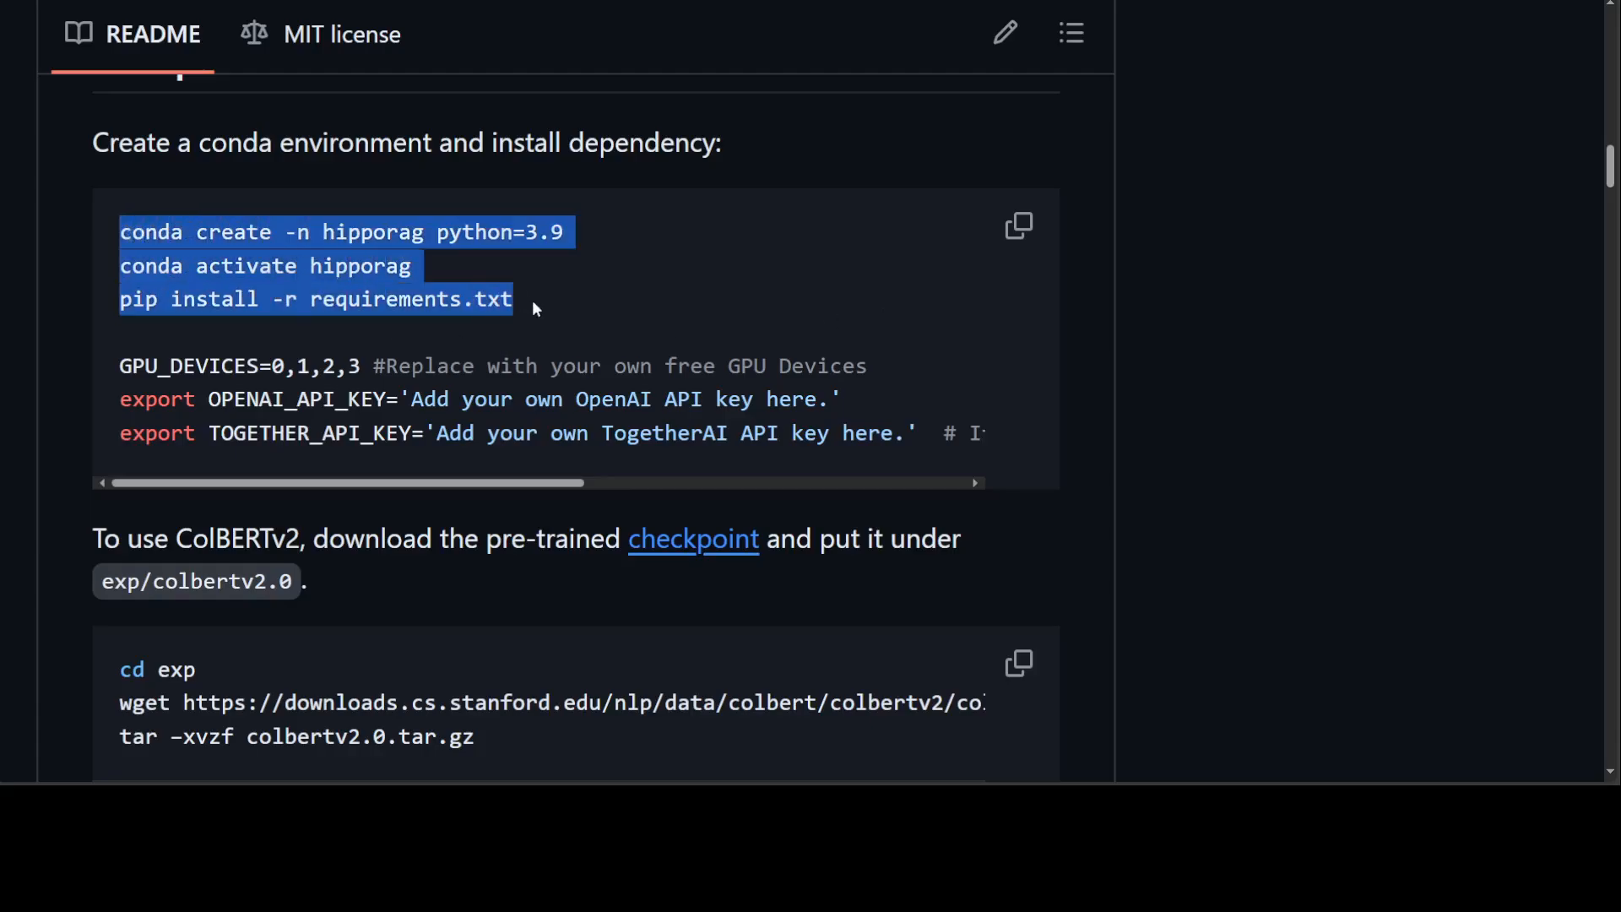
mouse_move(497, 319)
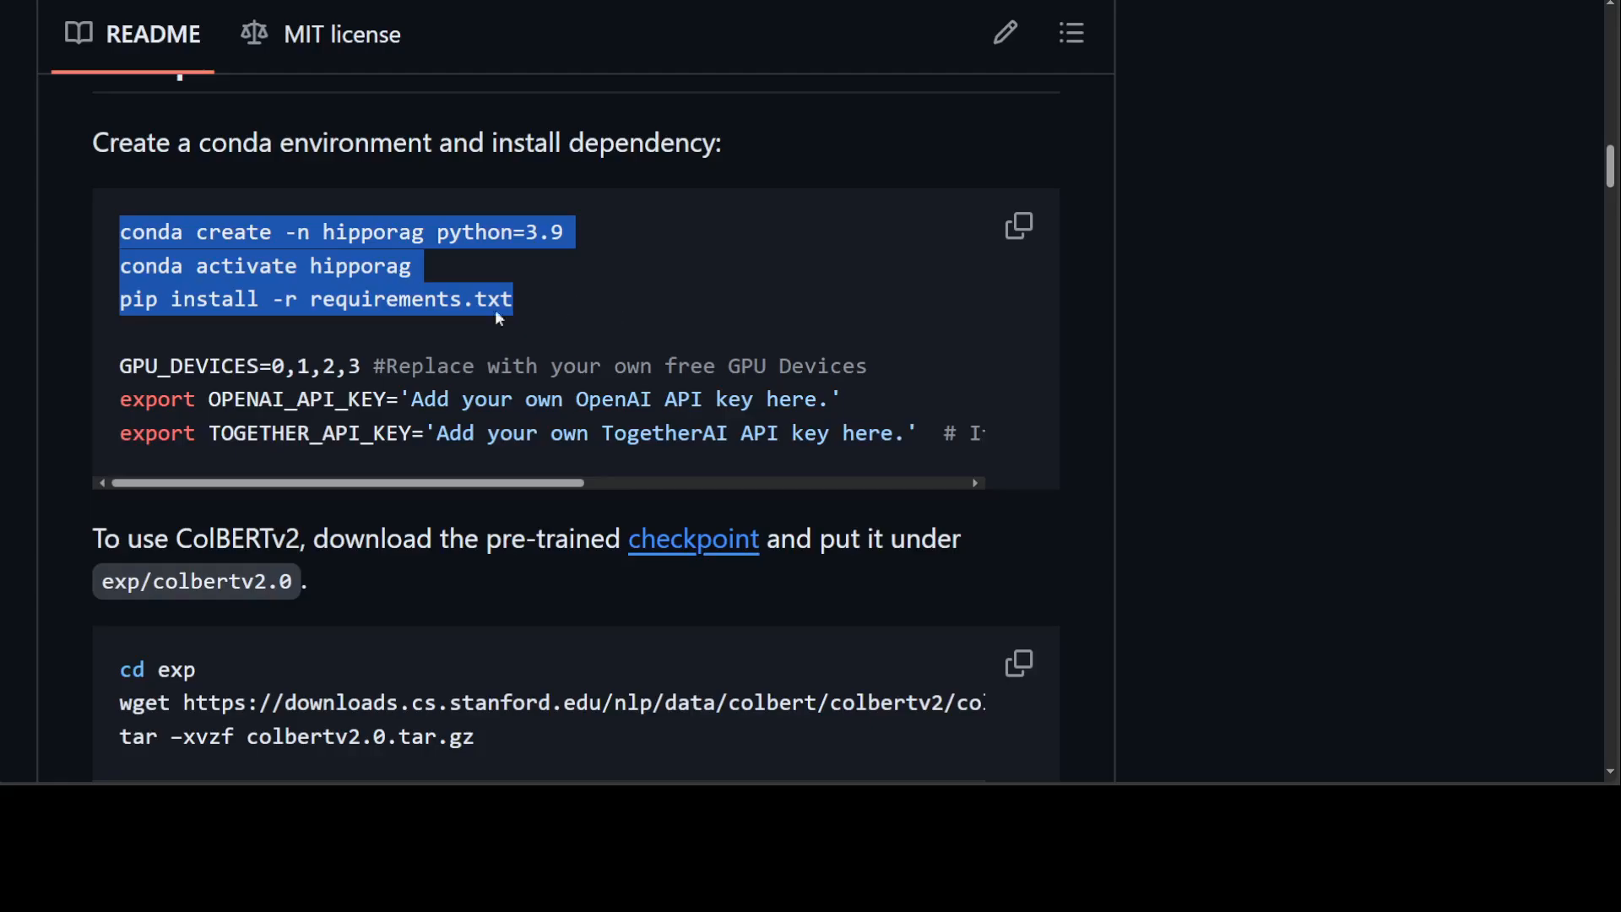
mouse_move(881, 89)
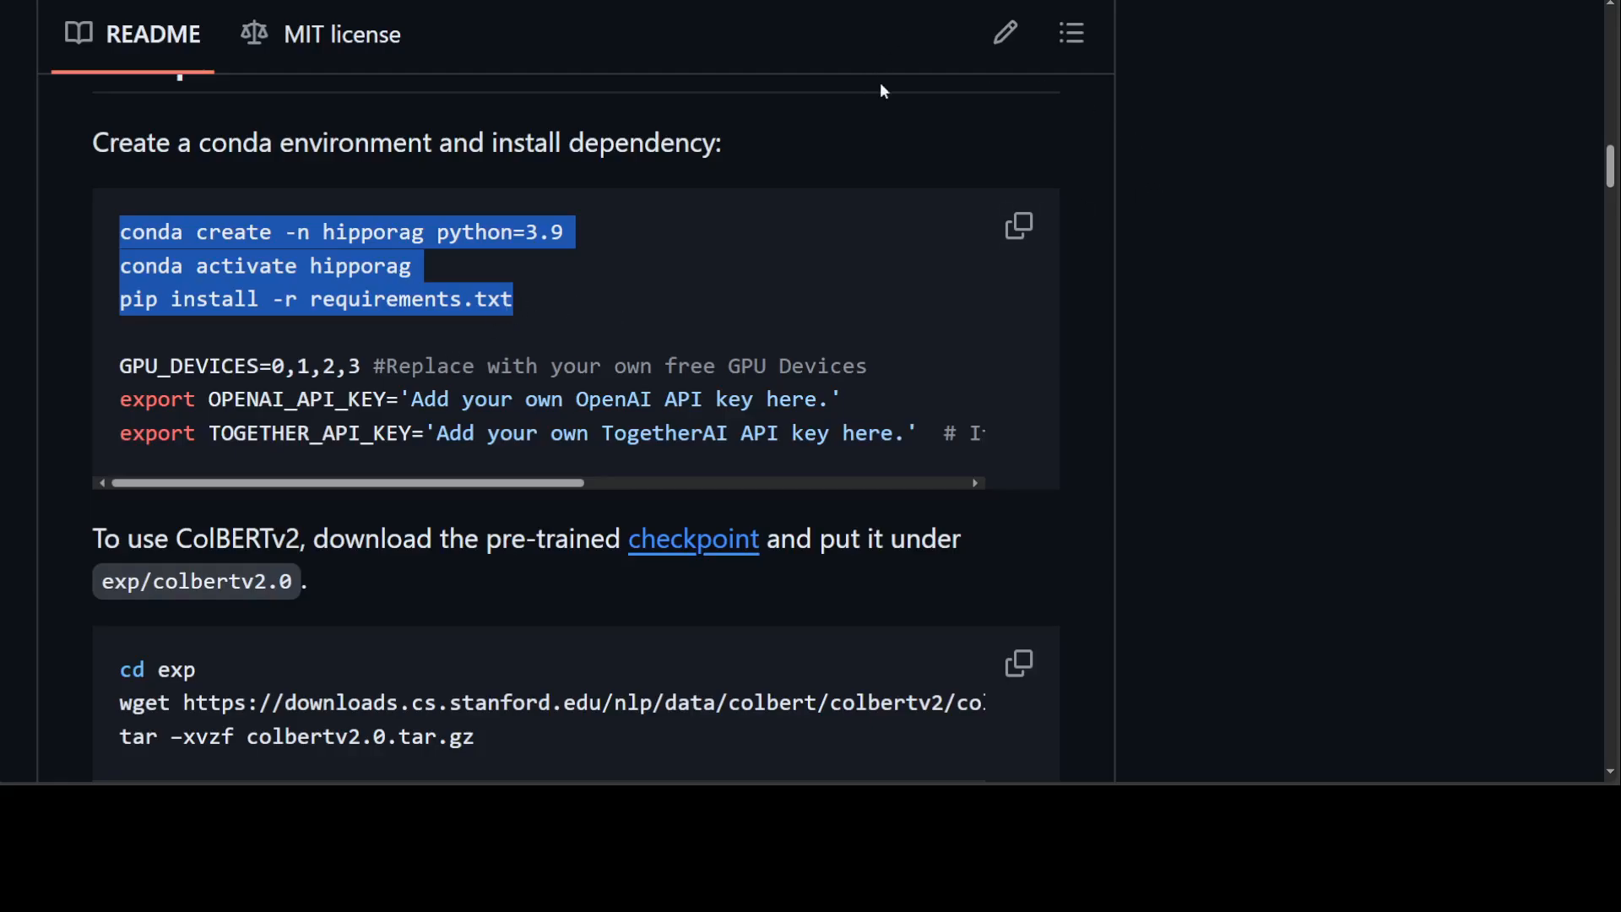
mouse_move(1434, 433)
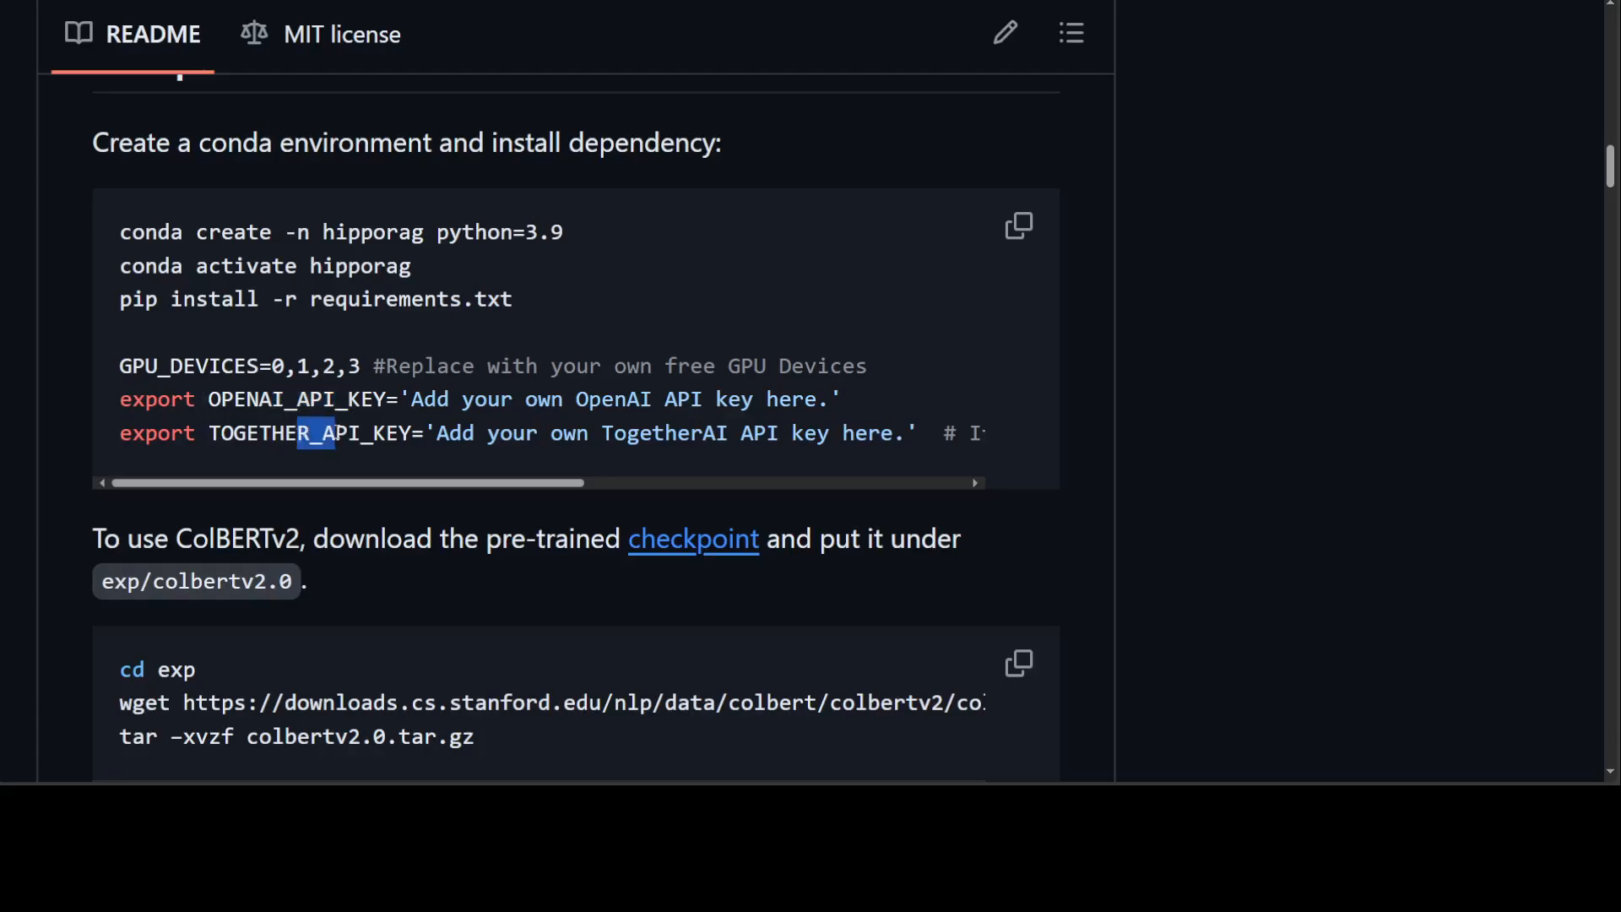
mouse_move(1420, 496)
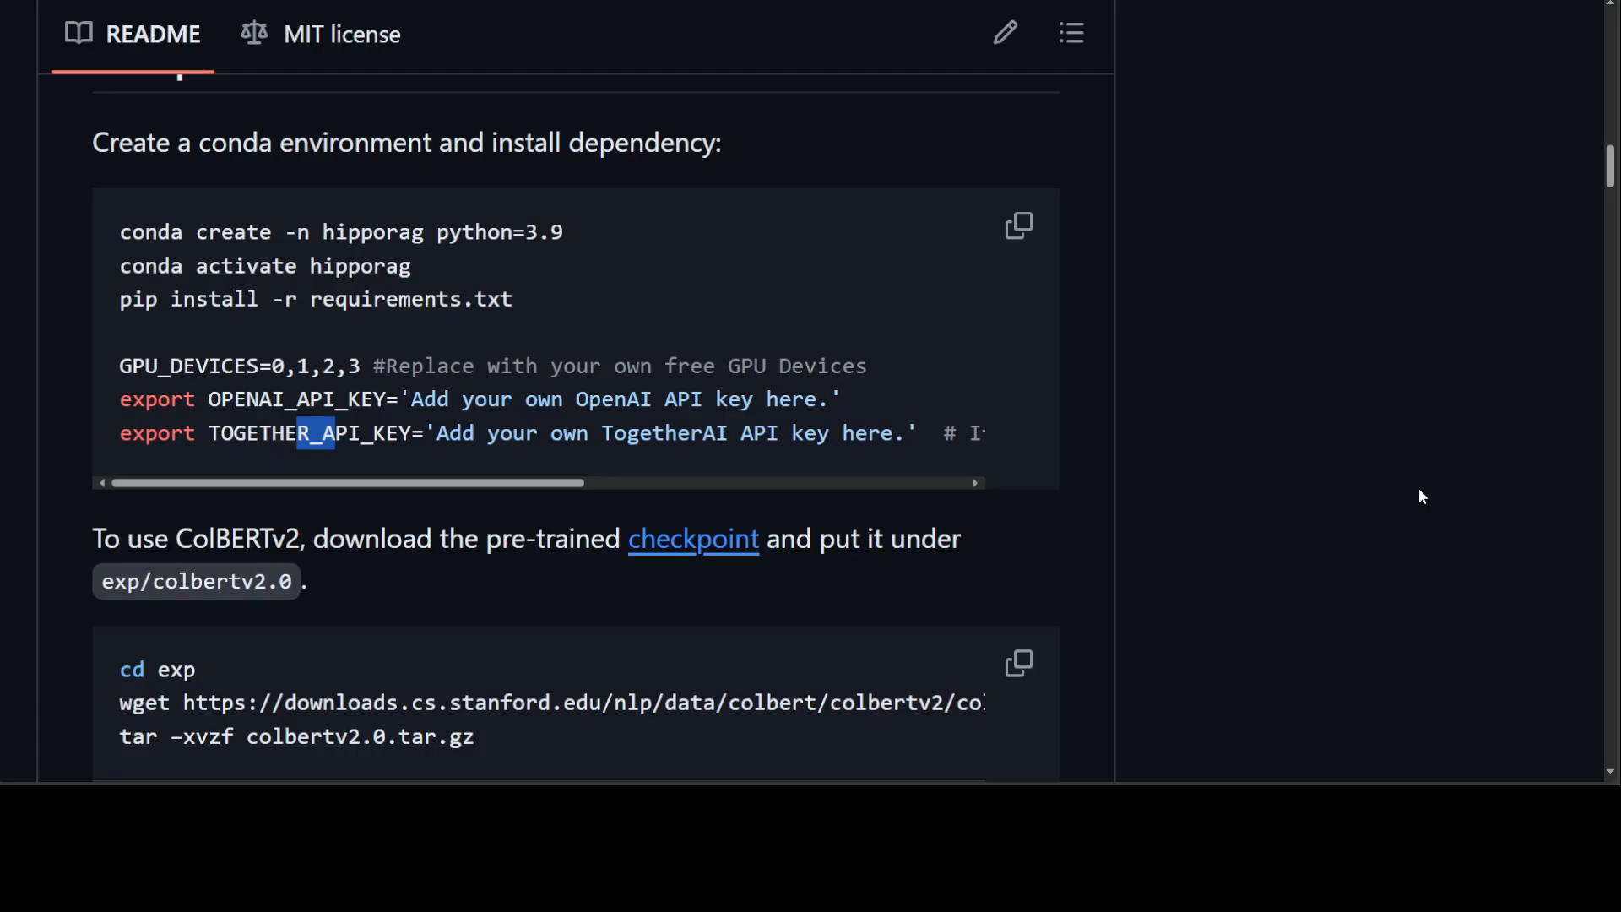
mouse_move(1606, 320)
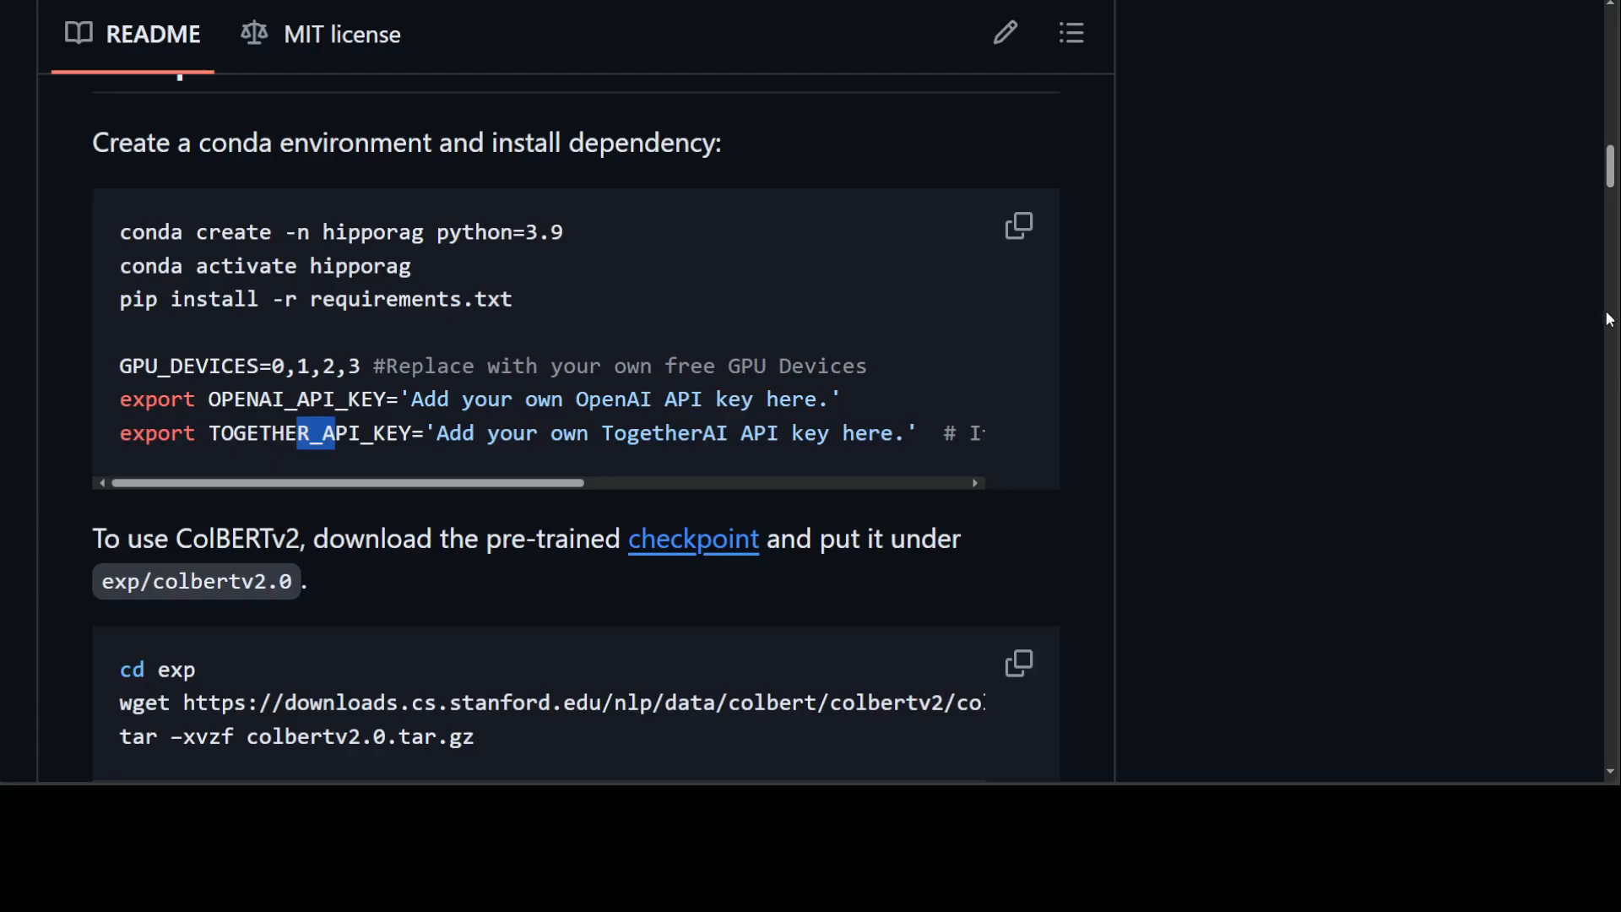
scroll("down", 3)
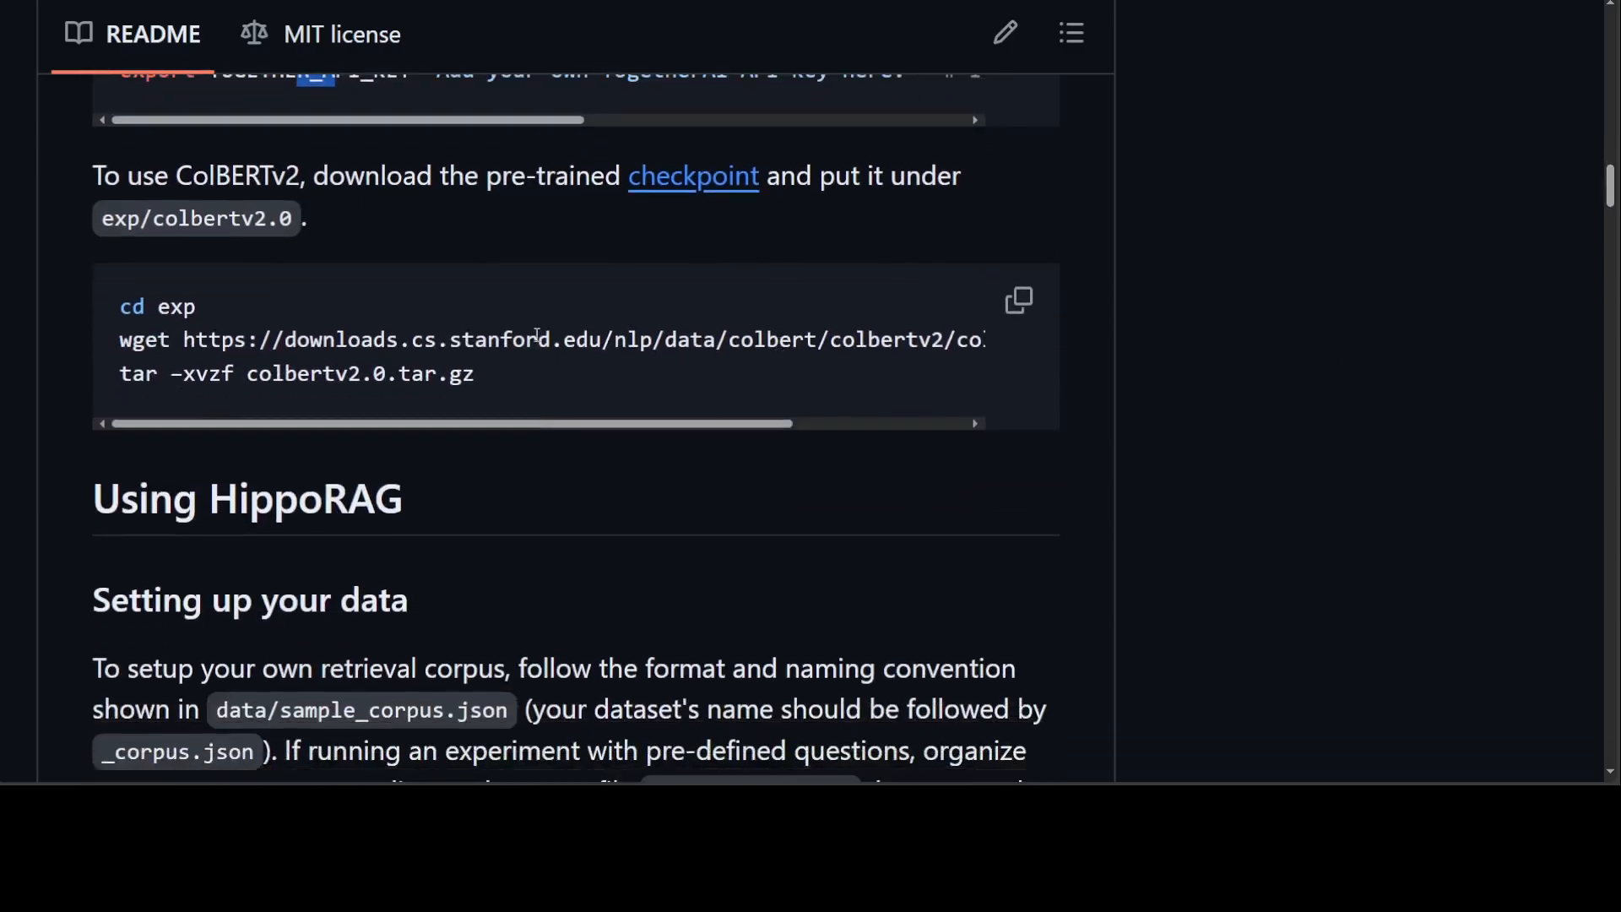
mouse_move(247, 188)
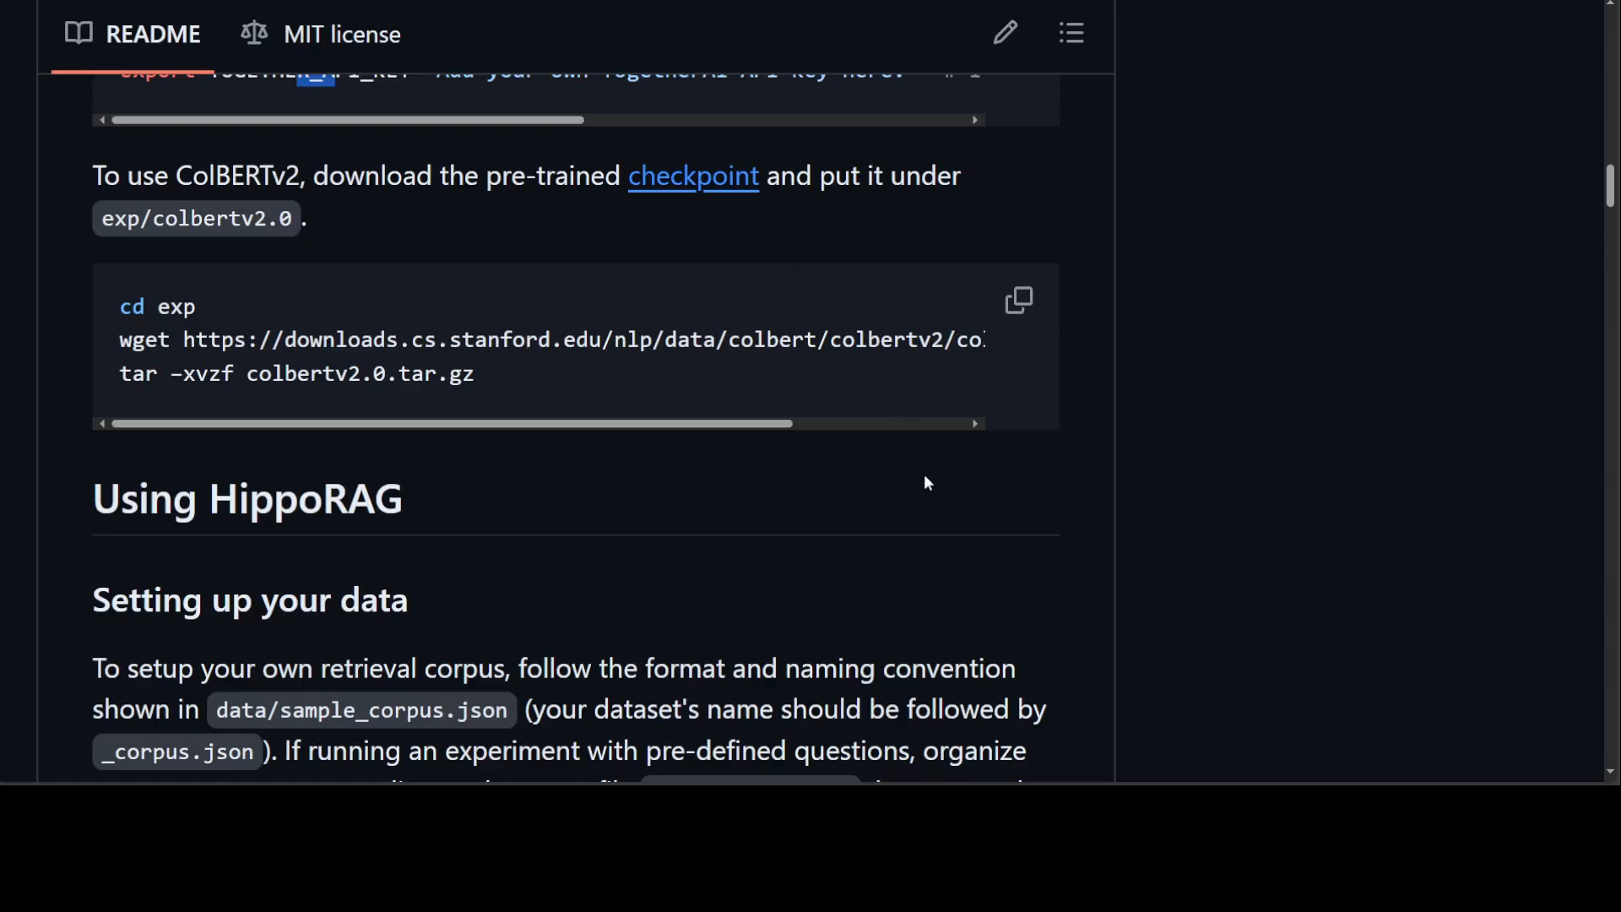
scroll("down", 3)
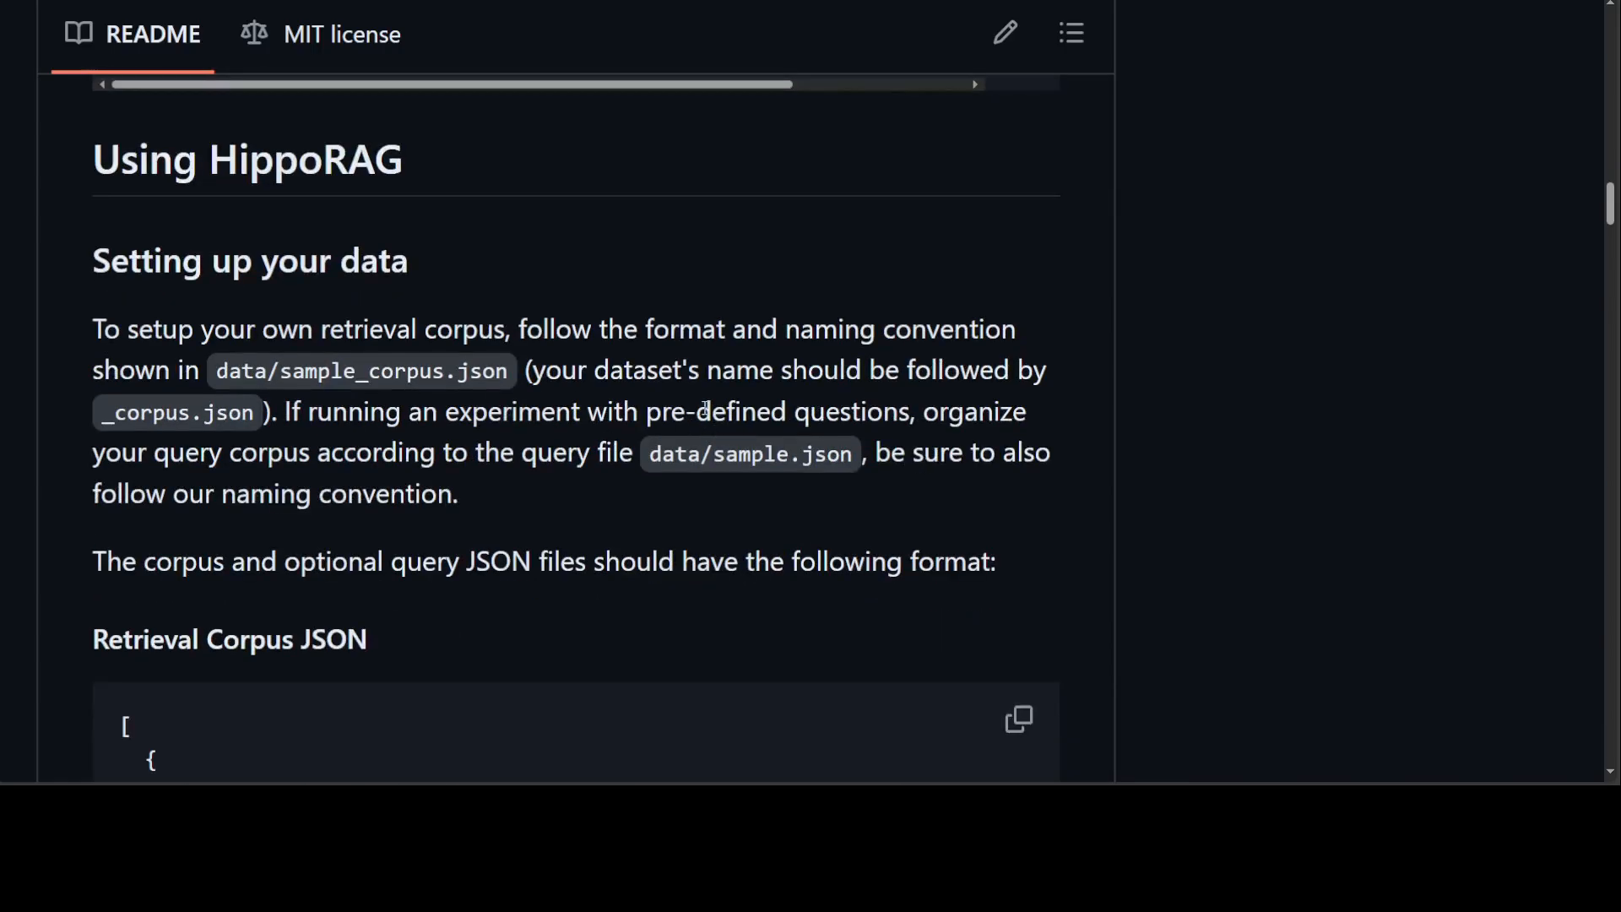
scroll("down", 3)
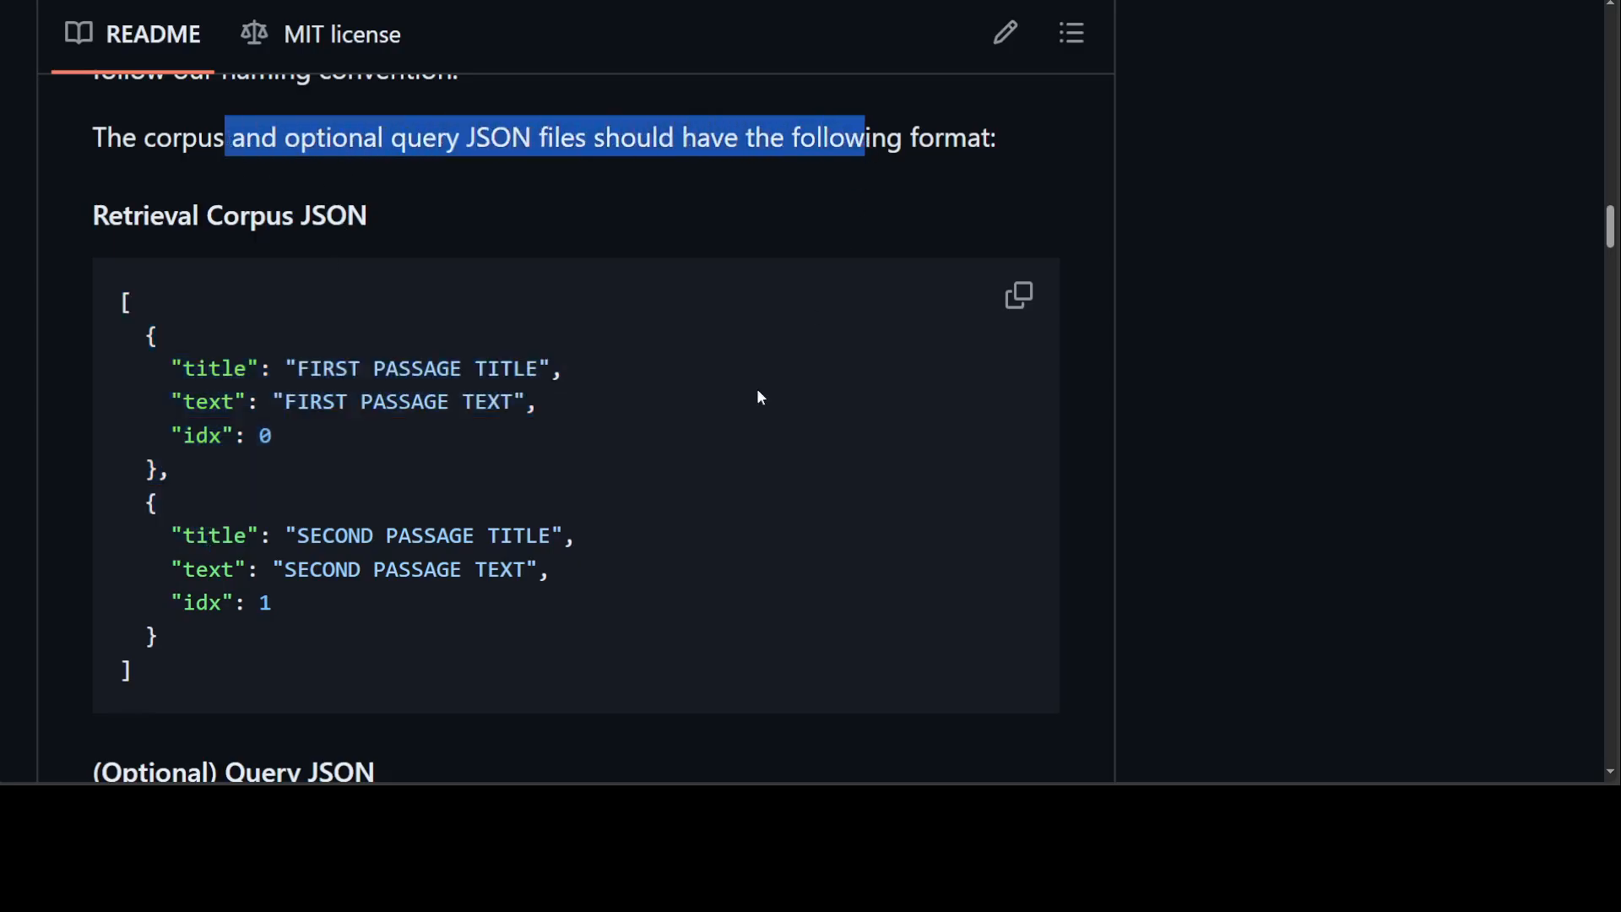
scroll("down", 3)
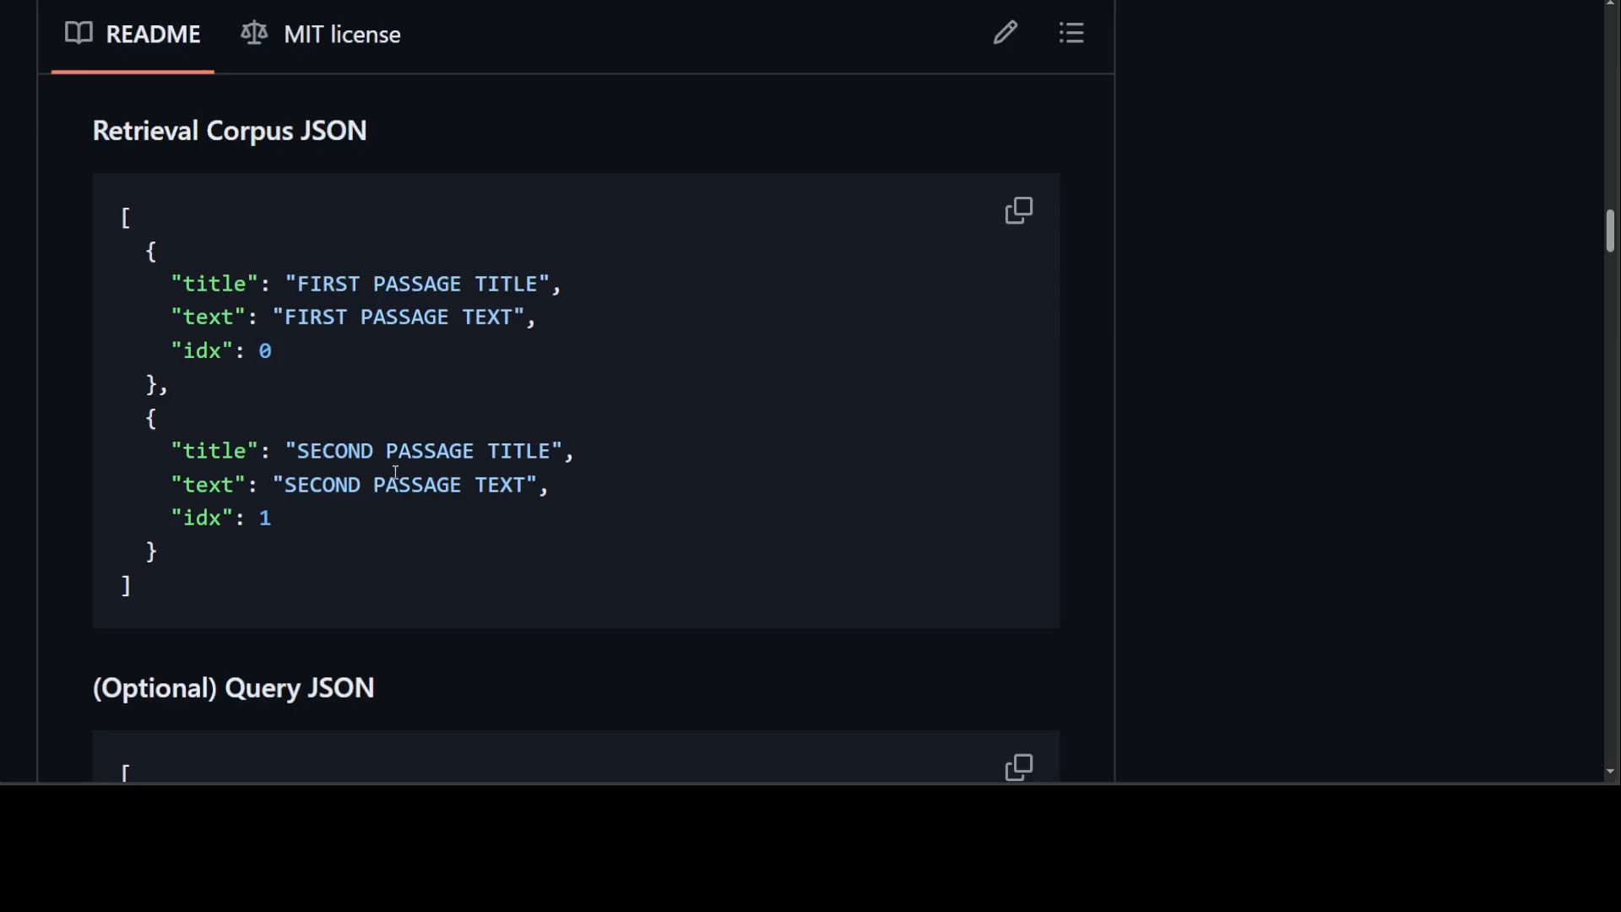
mouse_move(750, 466)
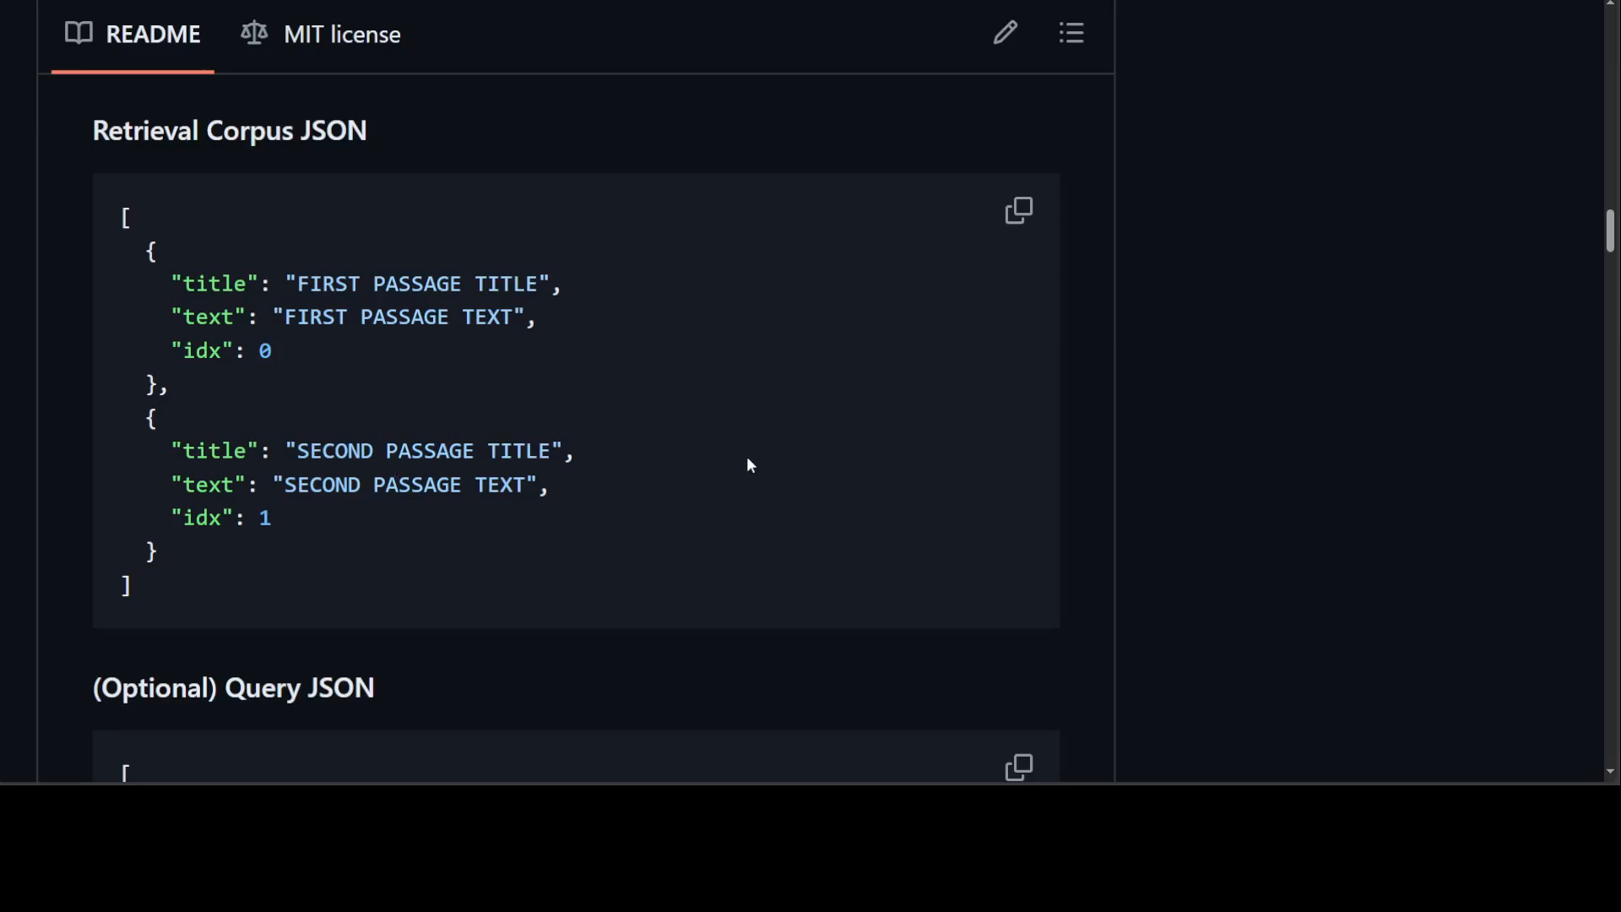
mouse_move(731, 453)
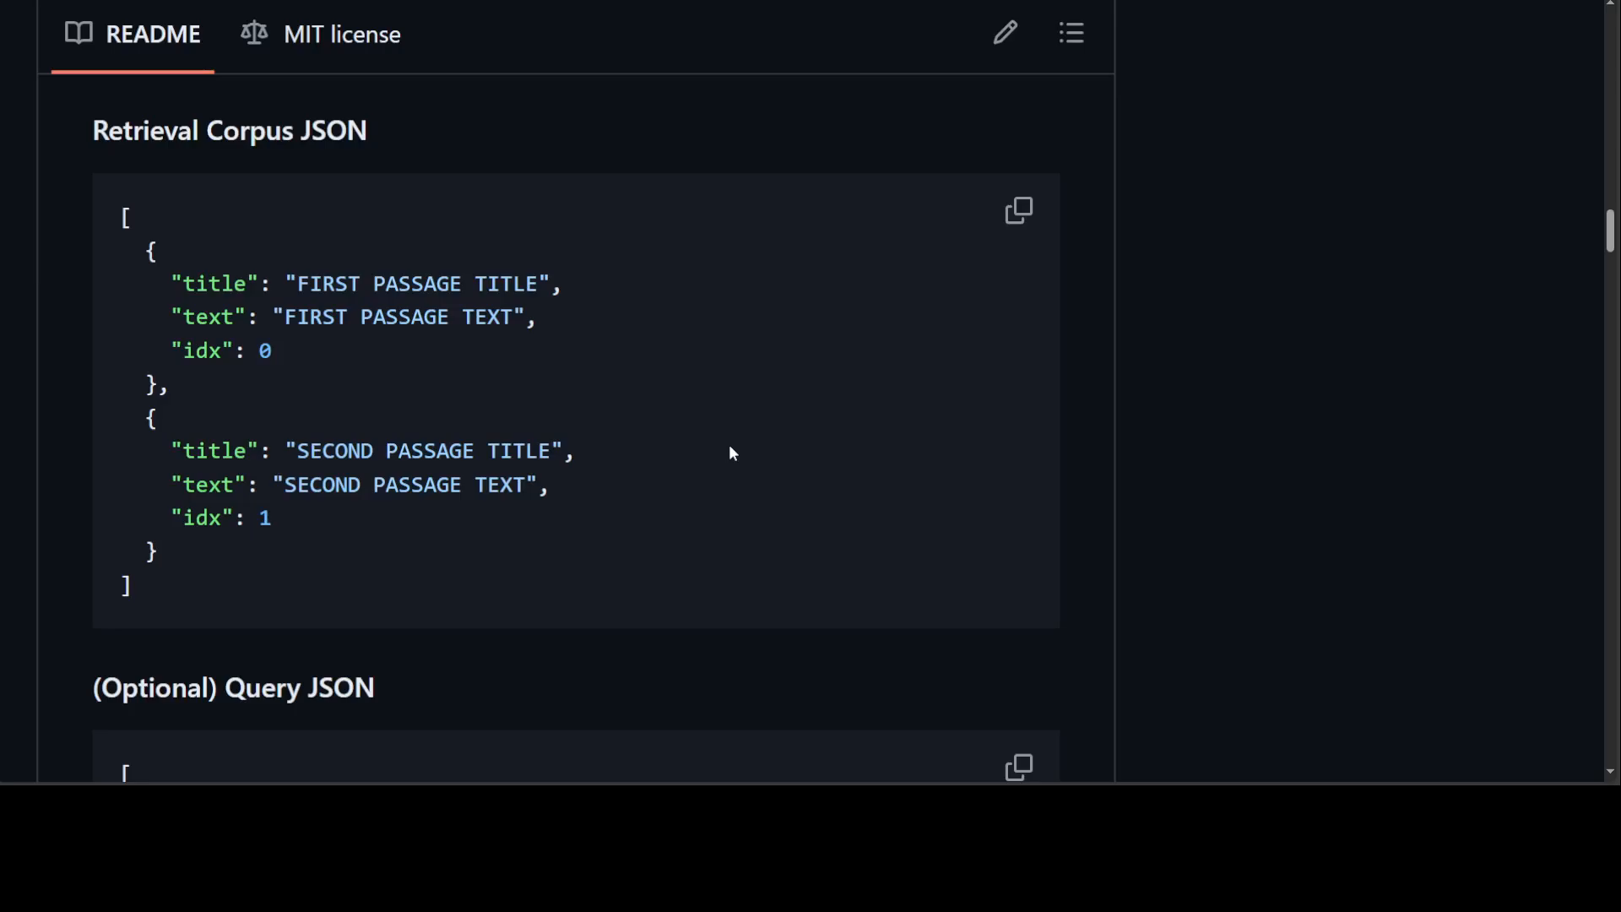
scroll("down", 3)
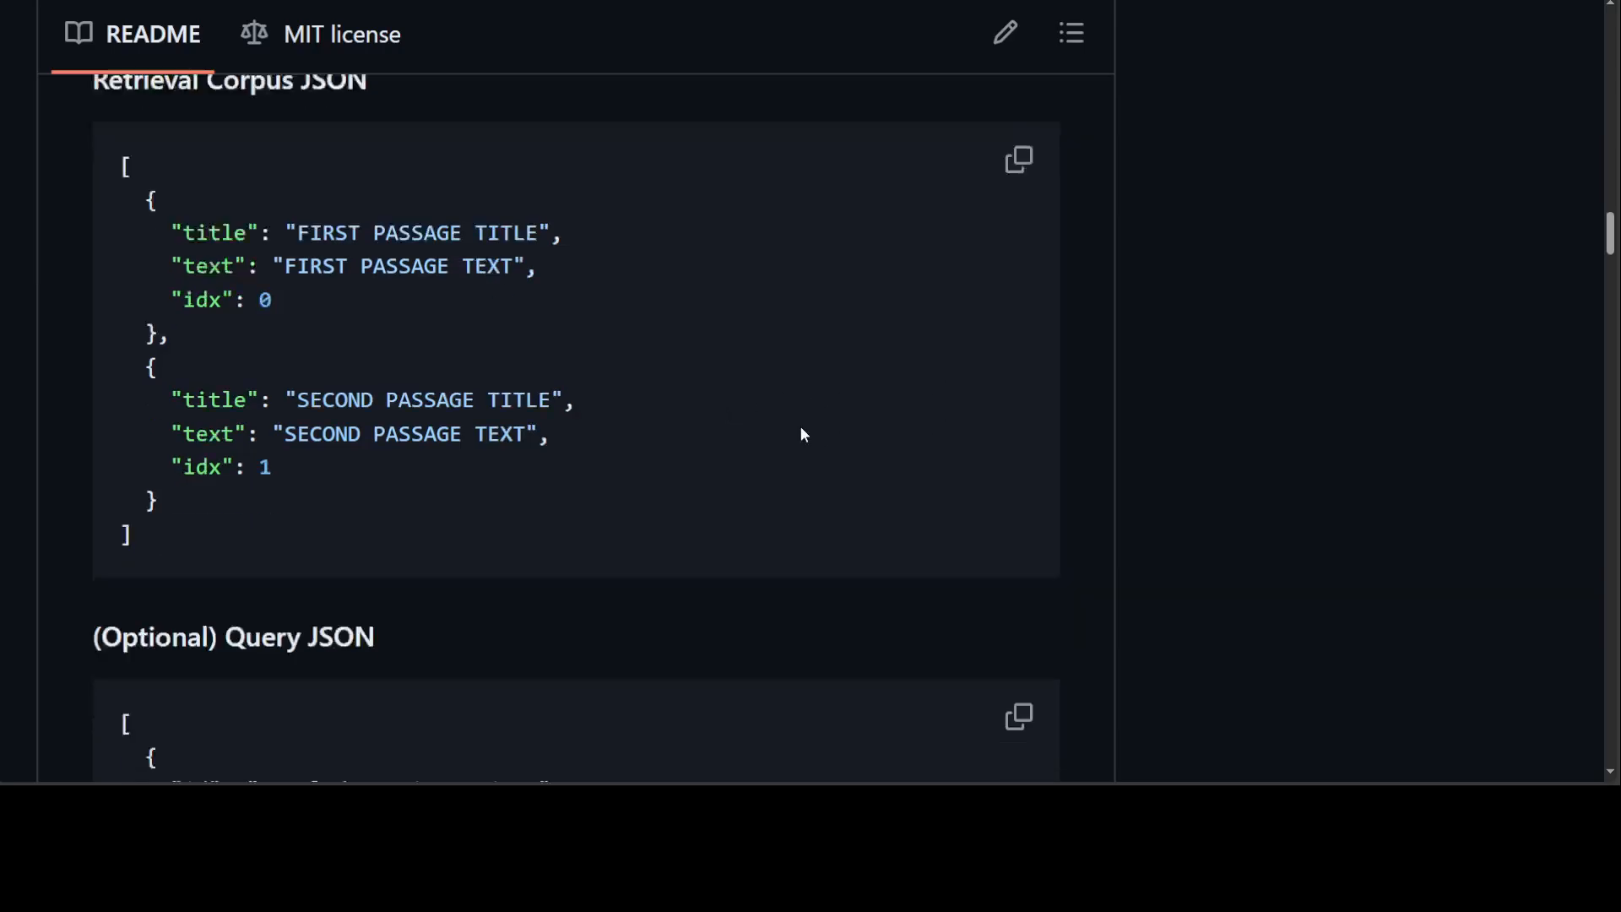
scroll("down", 3)
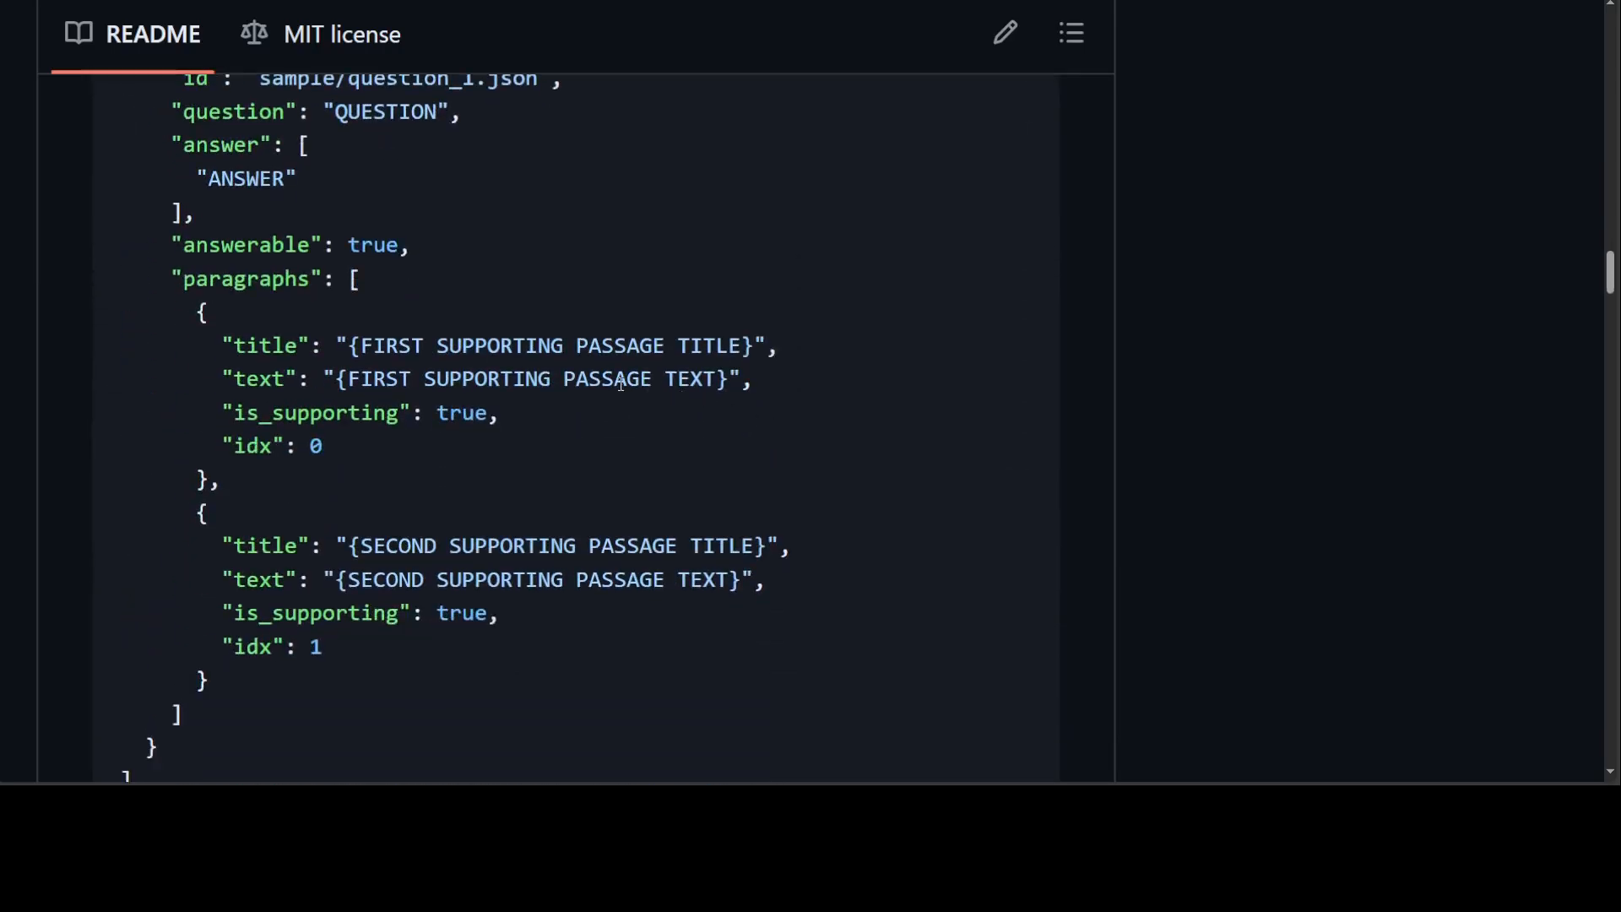
scroll("down", 3)
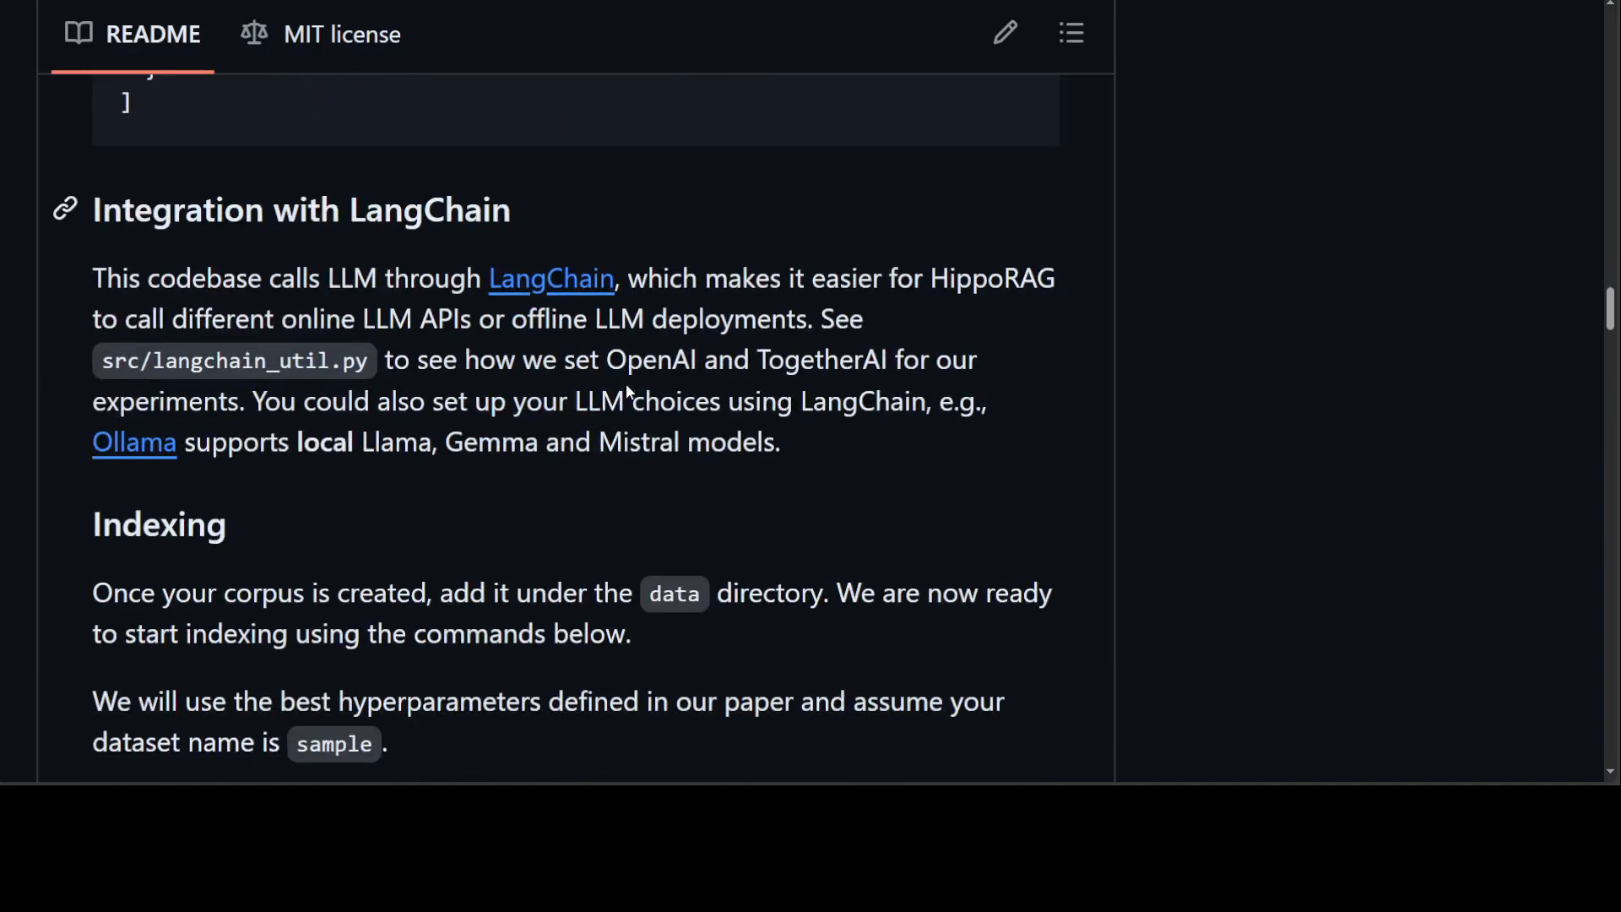
Step: Scroll past the LangChain integration notes to the Indexing section
scroll("down", 3)
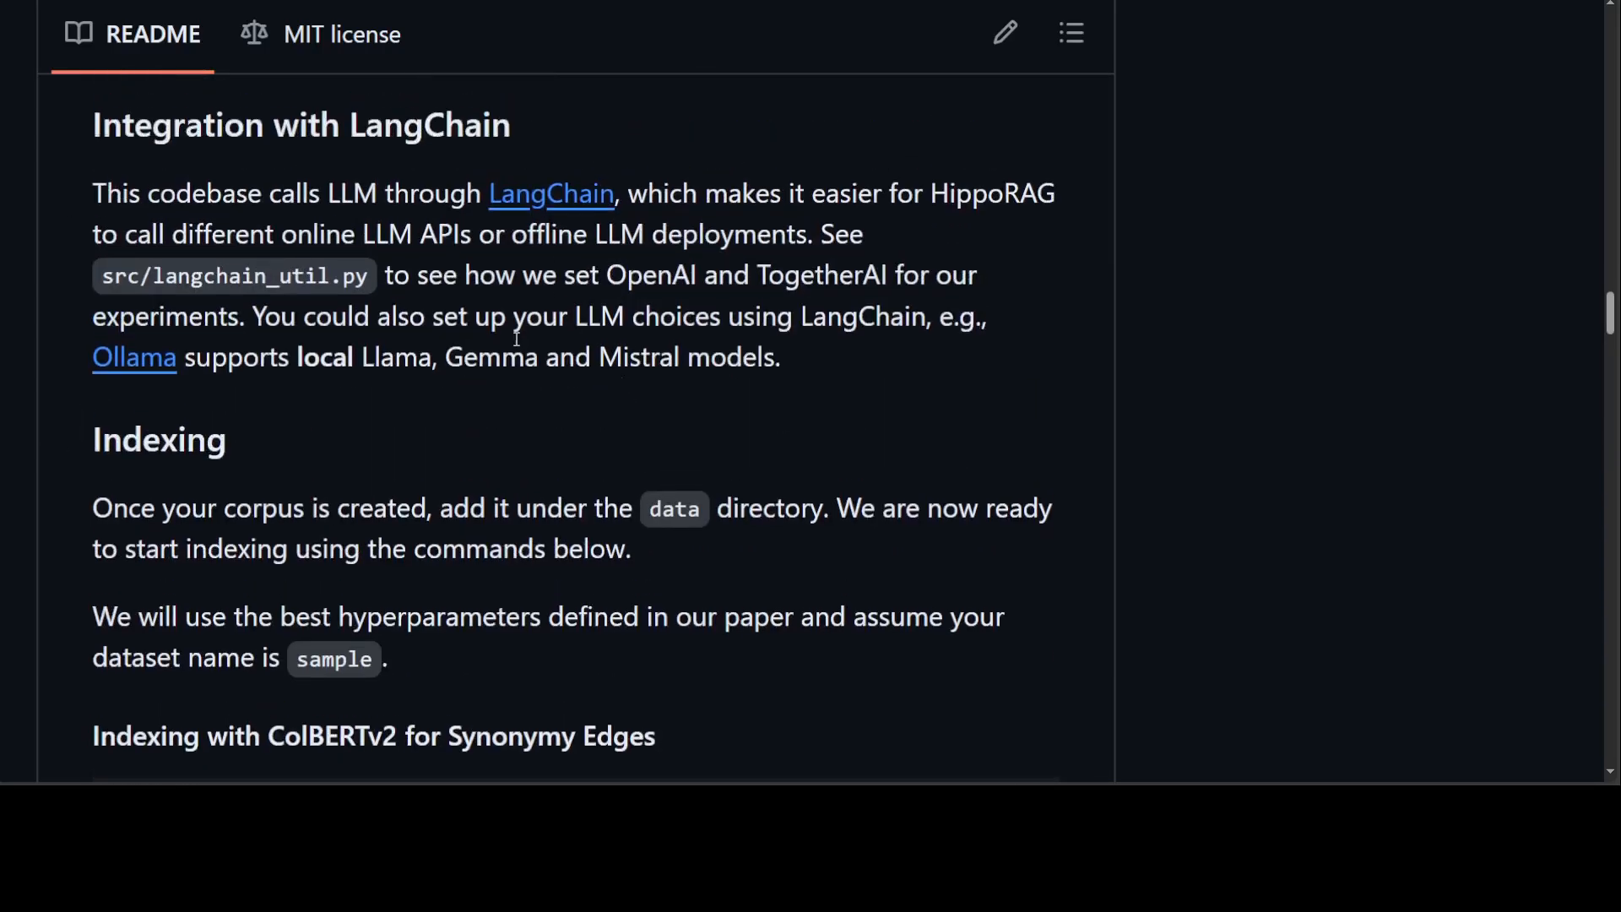
scroll("down", 3)
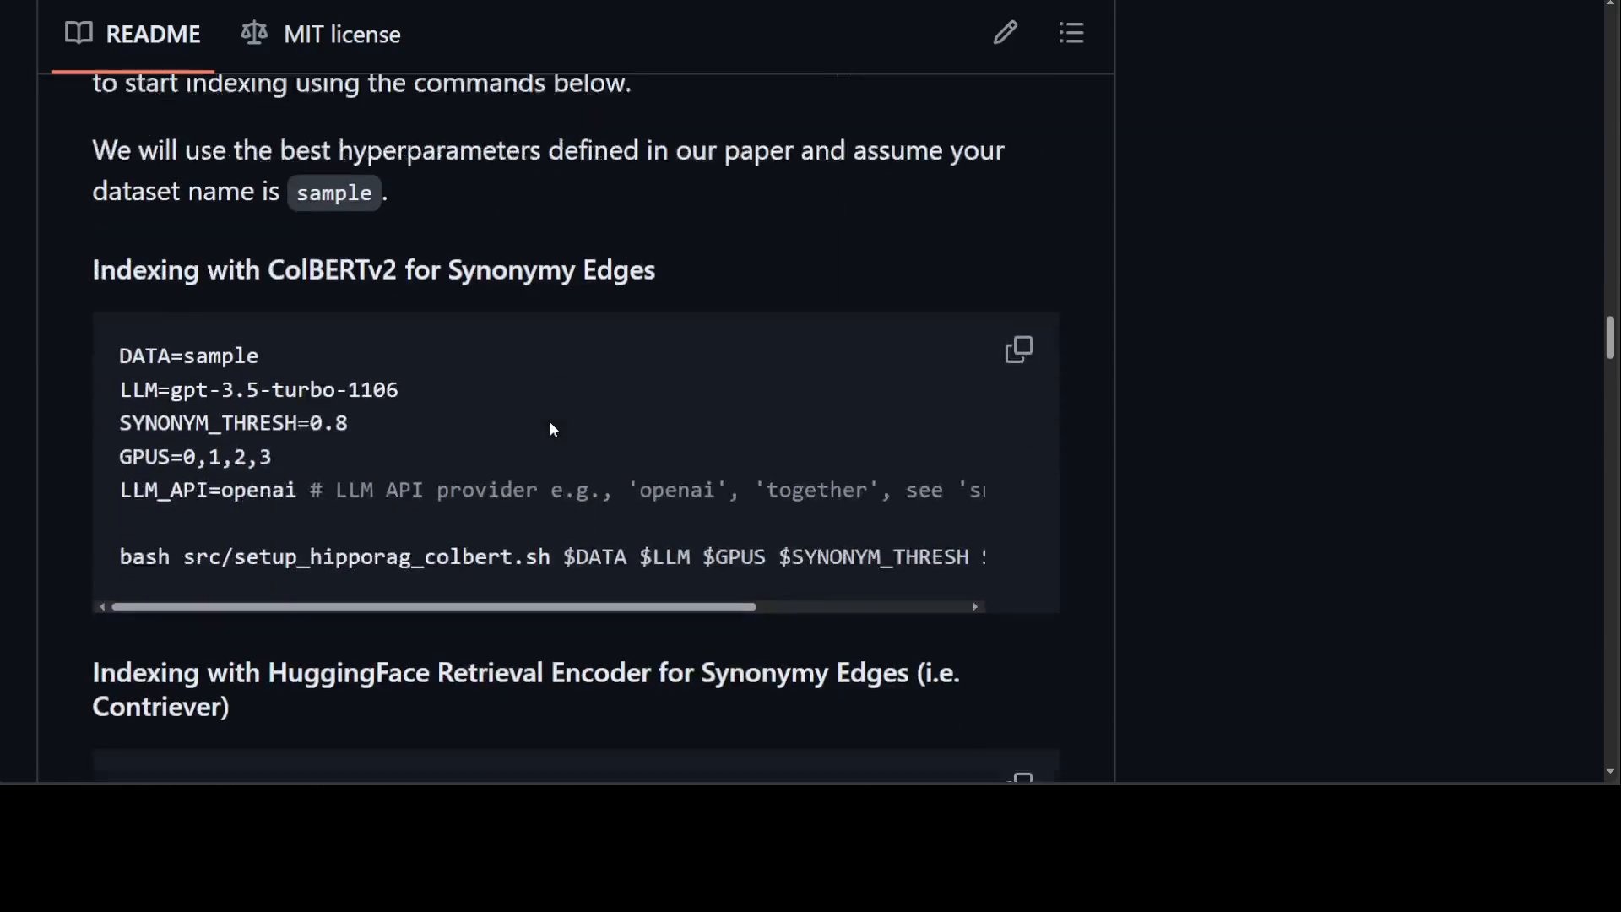
scroll("down", 3)
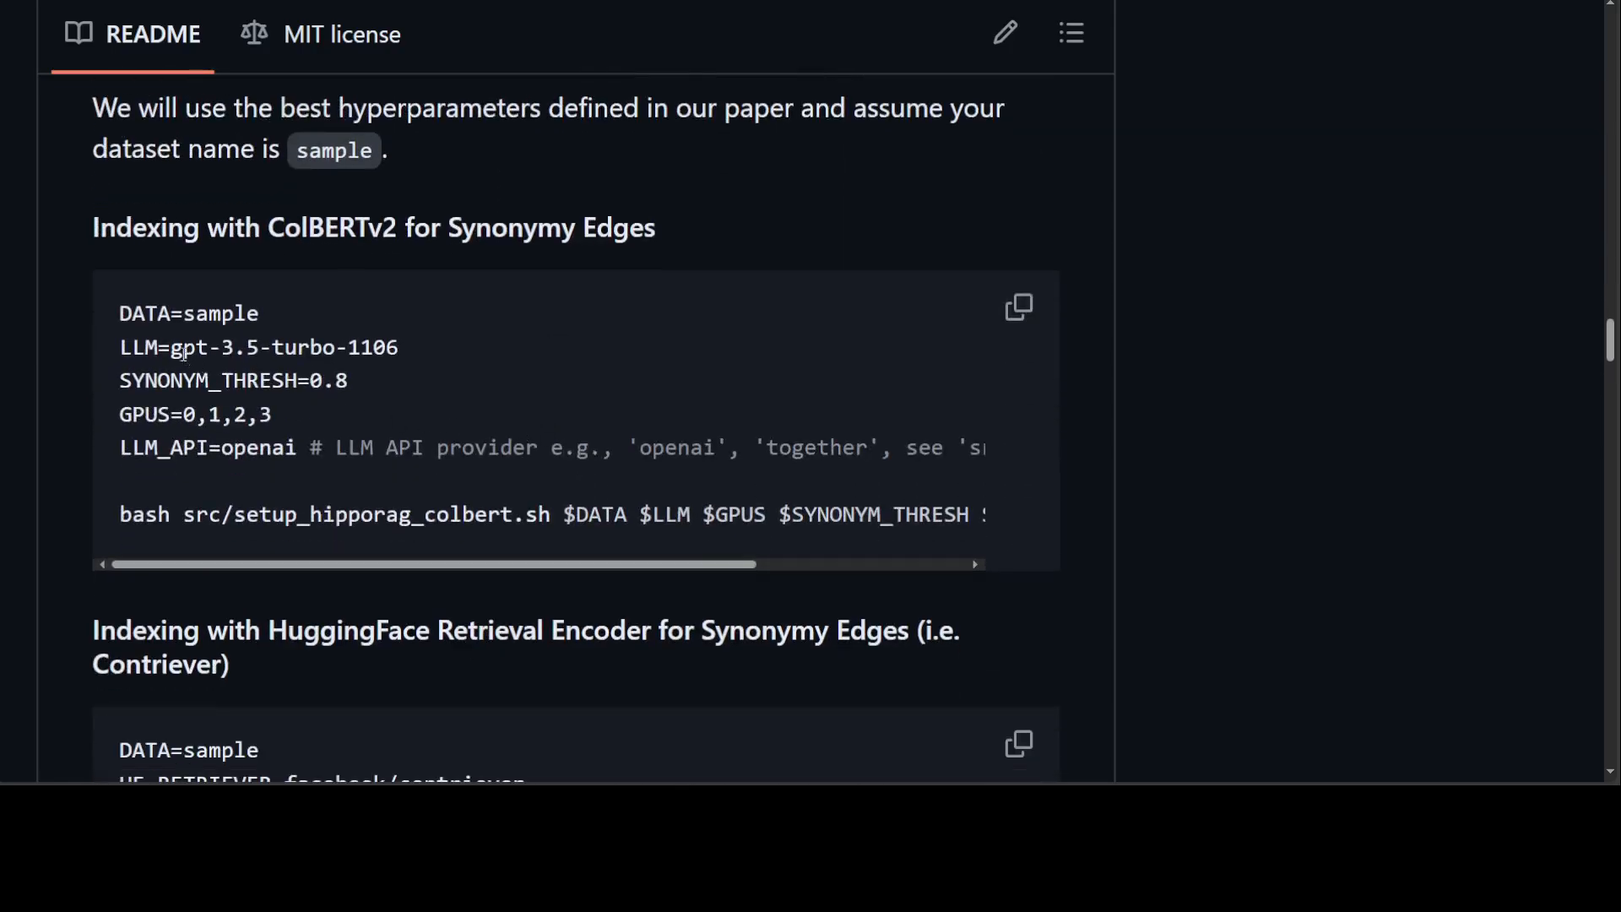
Step: Highlight the ColBERTv2 block's DATA, LLM and SYNONYM_THRESH lines, then continue to Retrieval
left_click_drag(118, 313, 221, 347)
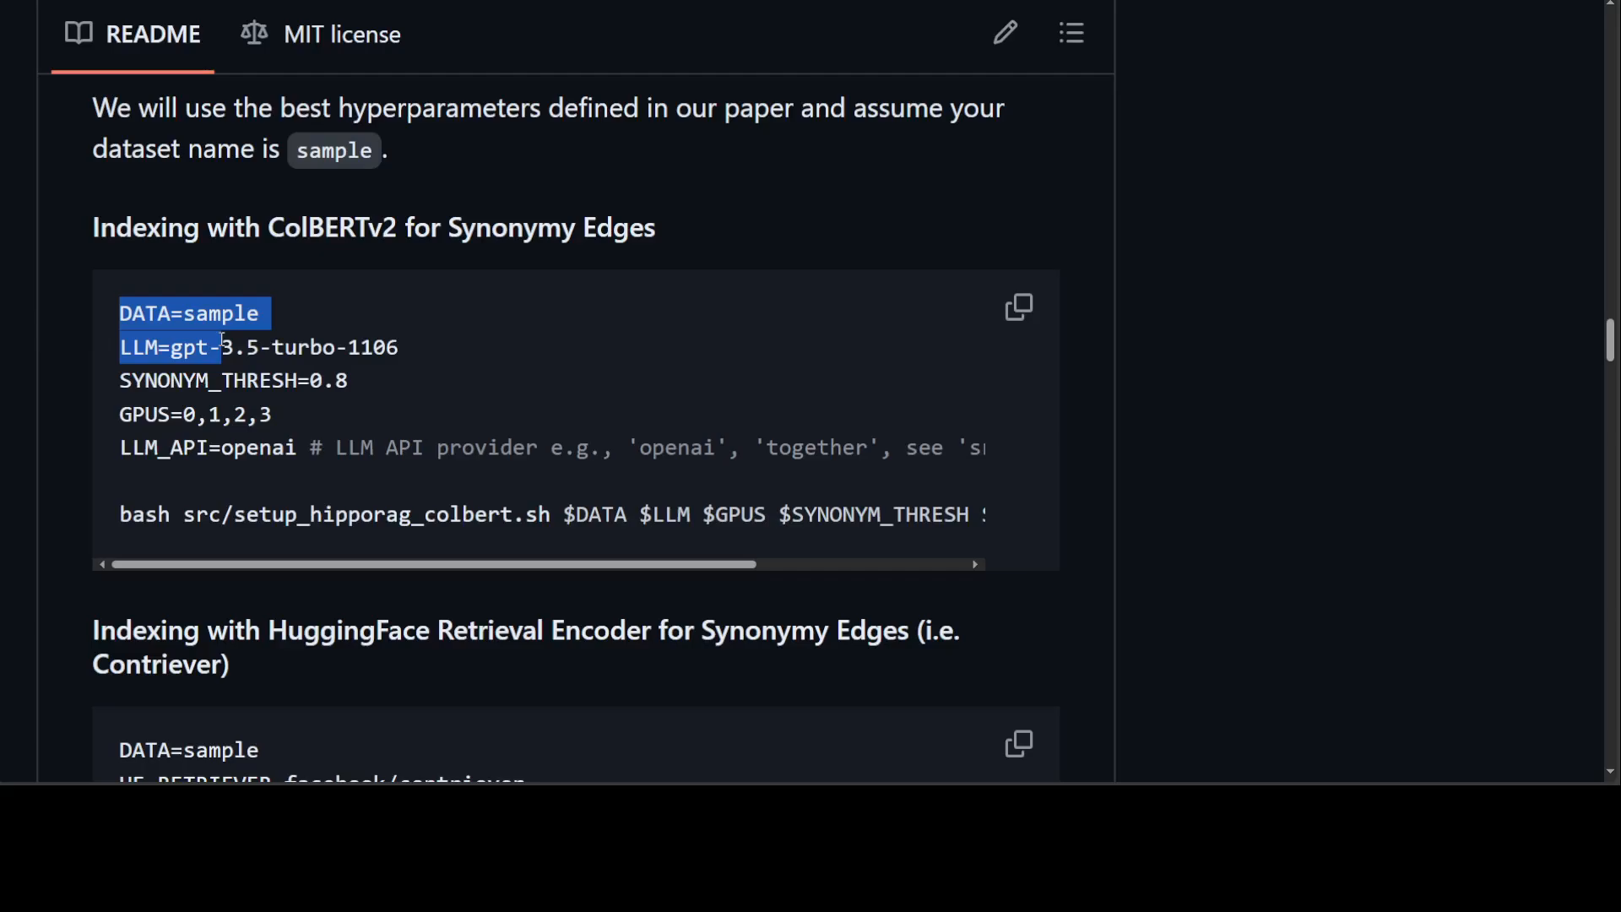
left_click_drag(221, 347, 248, 403)
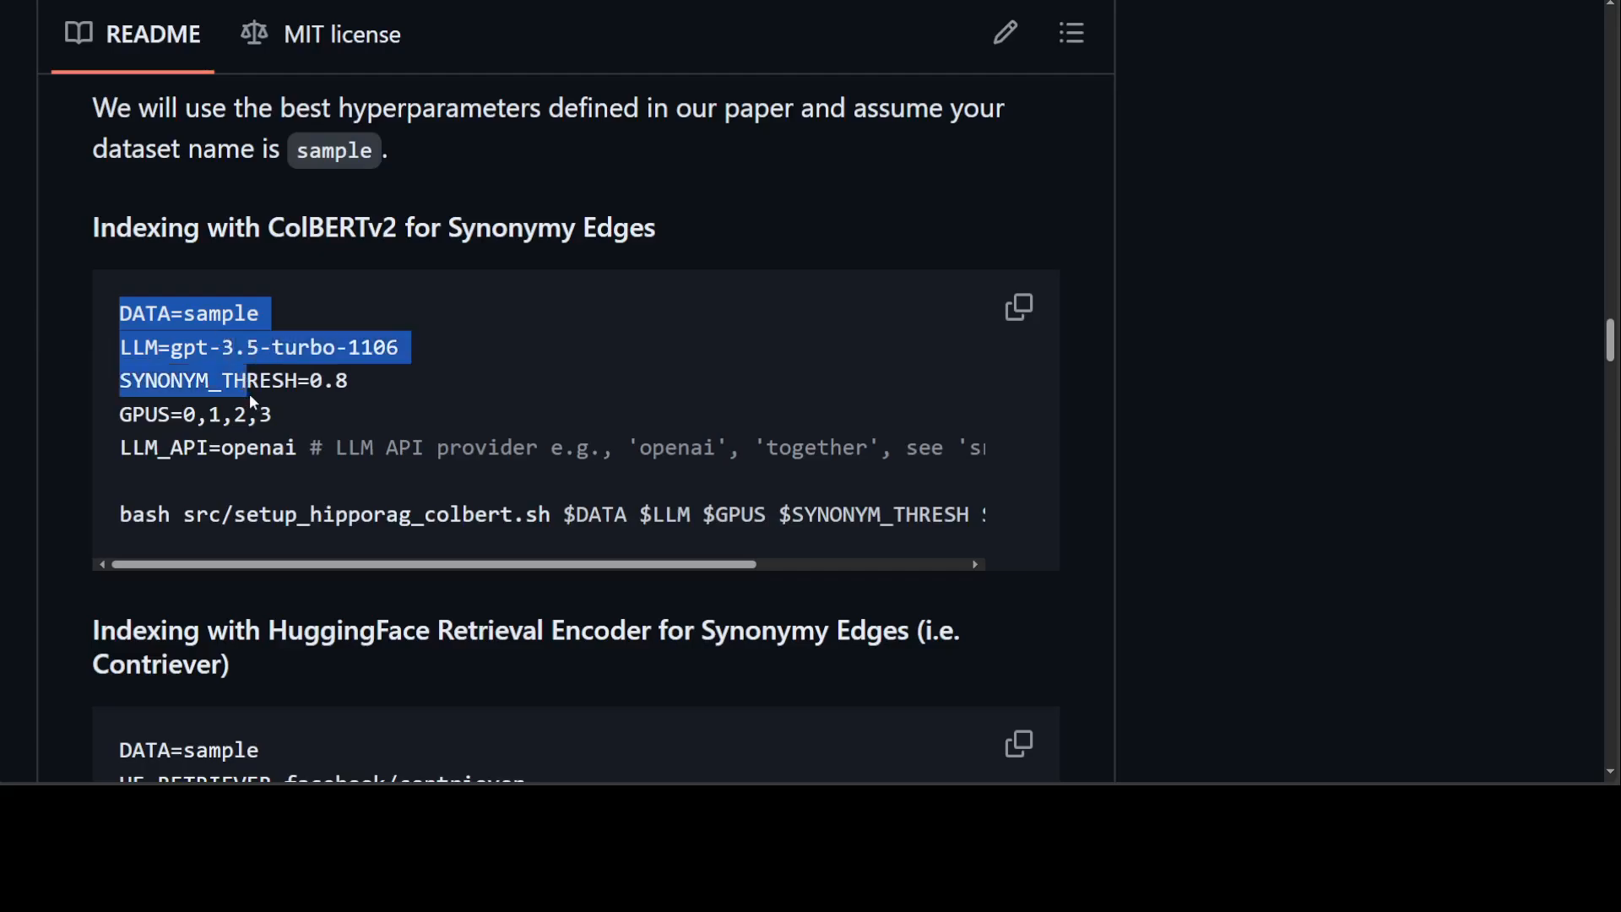
scroll("down", 3)
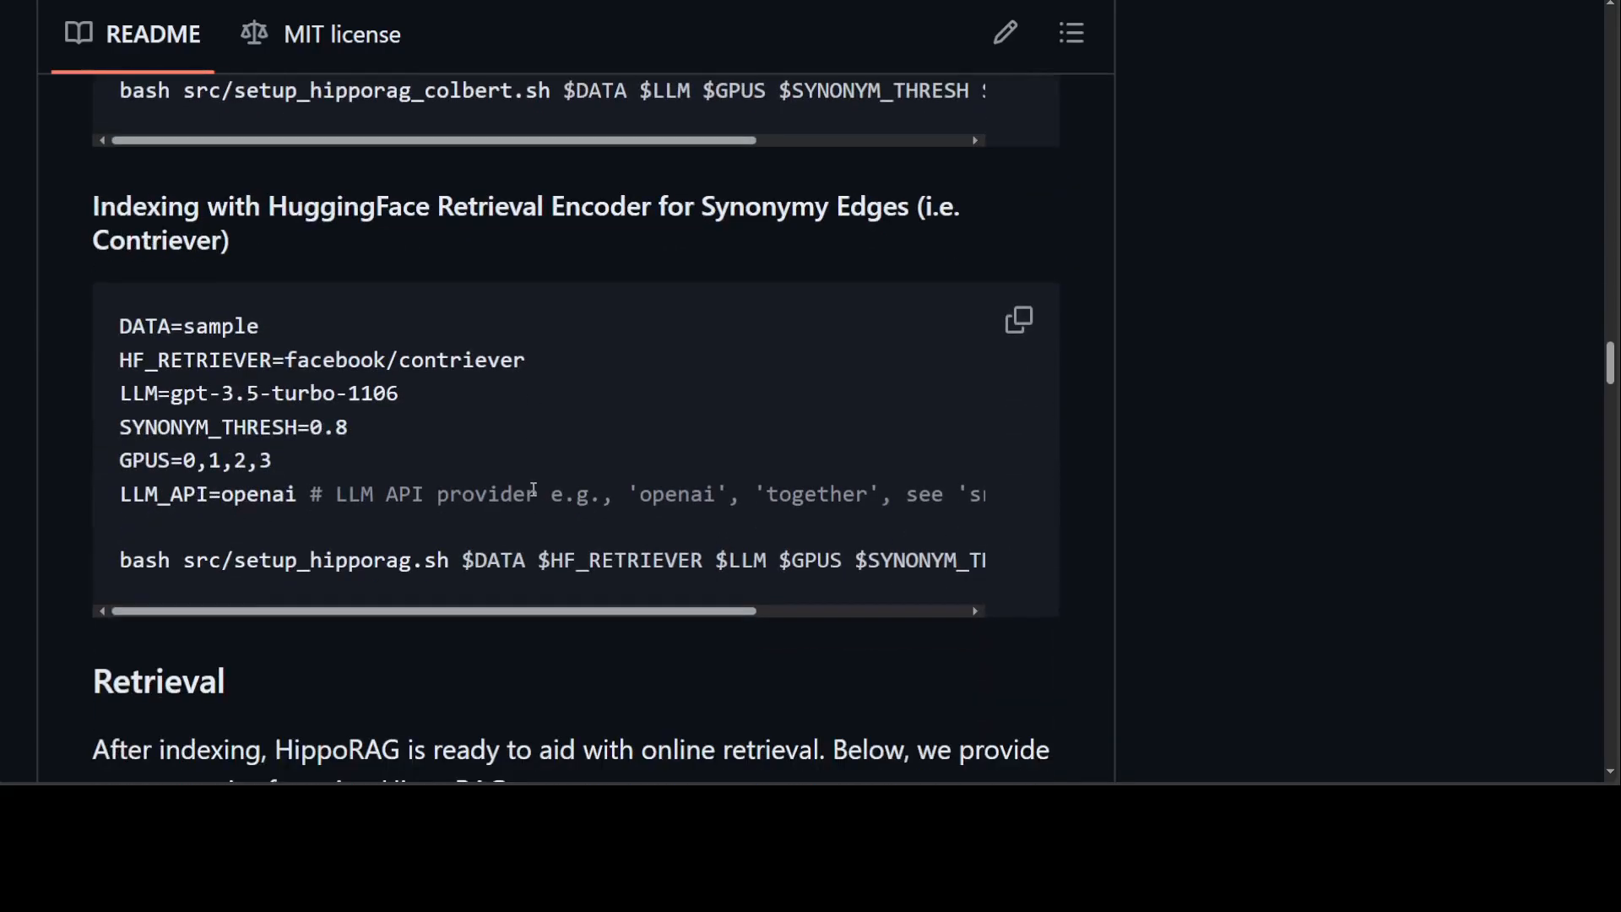
scroll("down", 3)
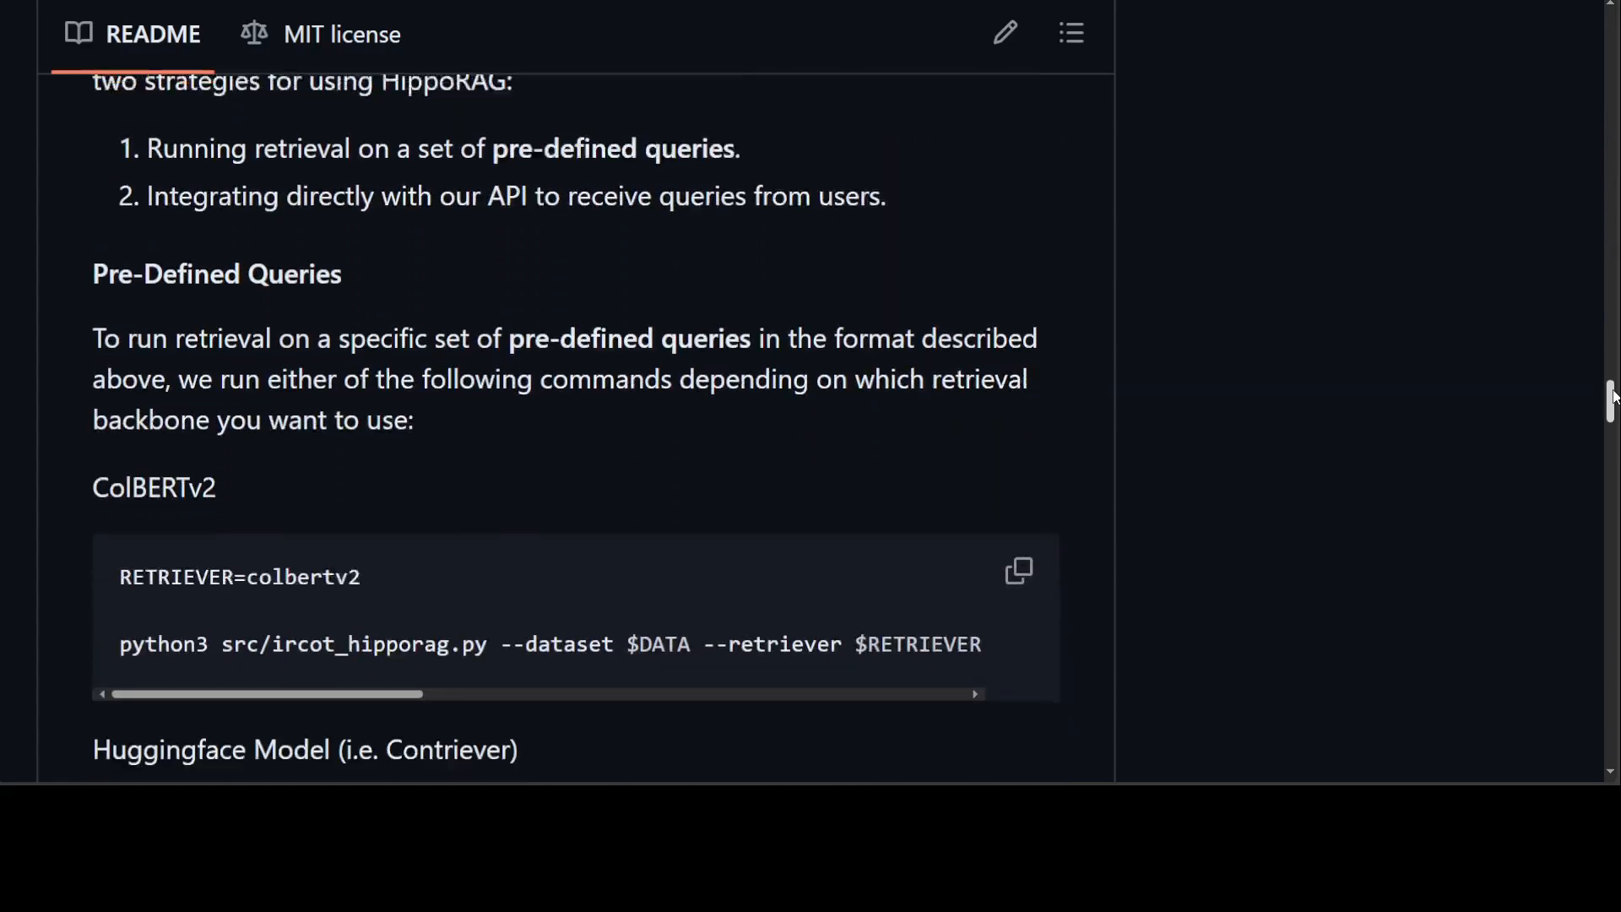
Step: Read the Pre-Defined Queries commands and HippoRAG integration script, landing on the Retrieval Corpus JSON
scroll("down", 3)
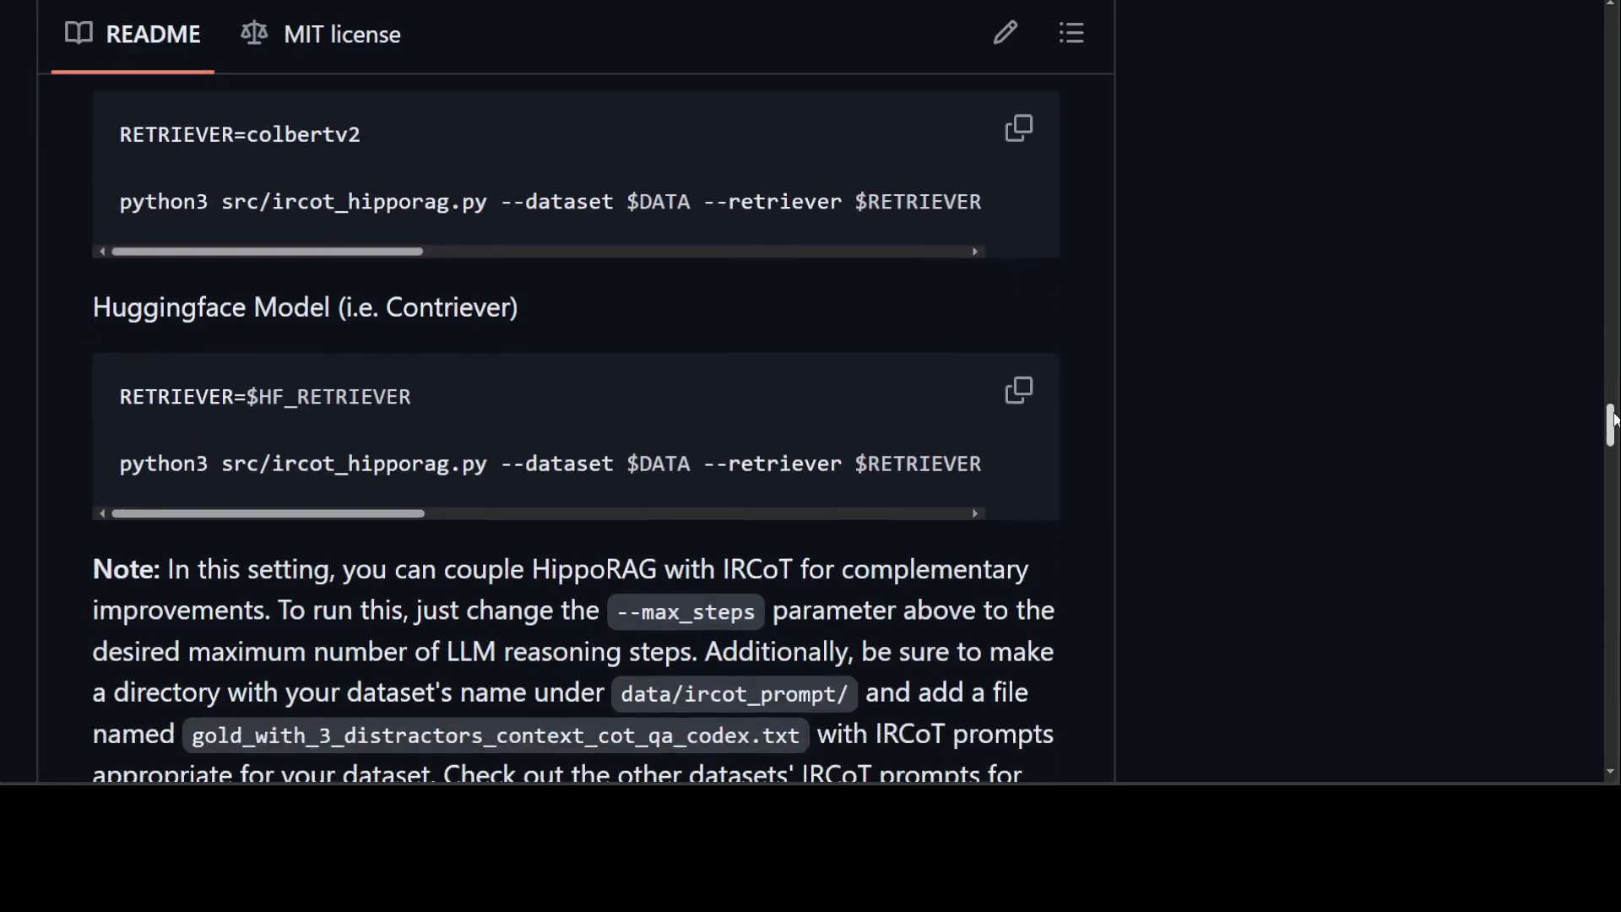
scroll("down", 3)
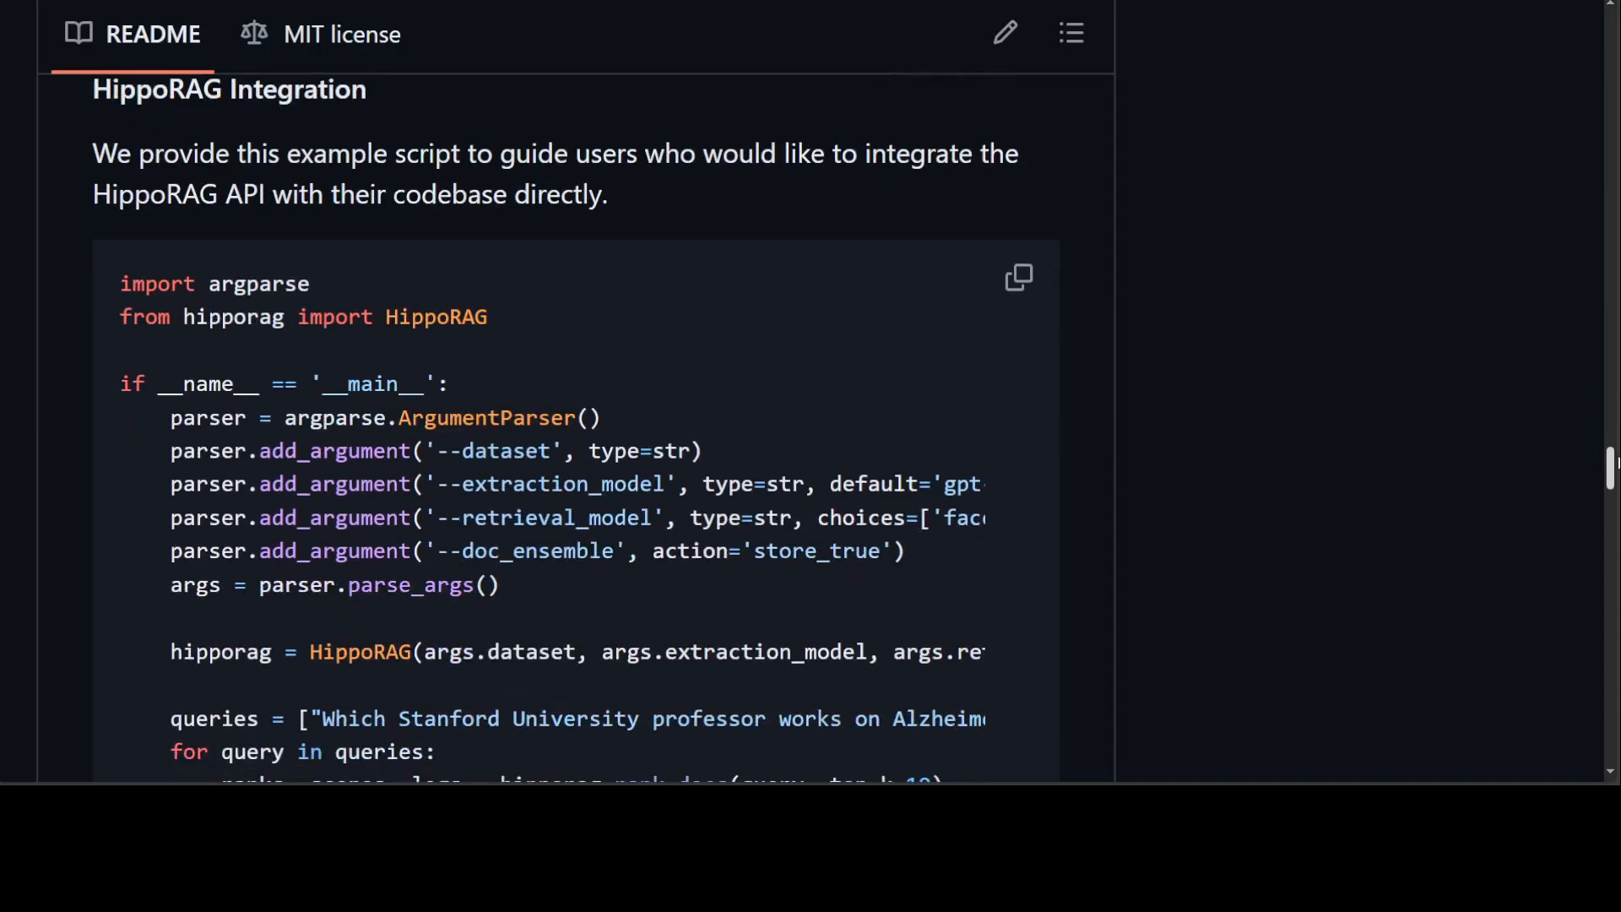
scroll("down", 3)
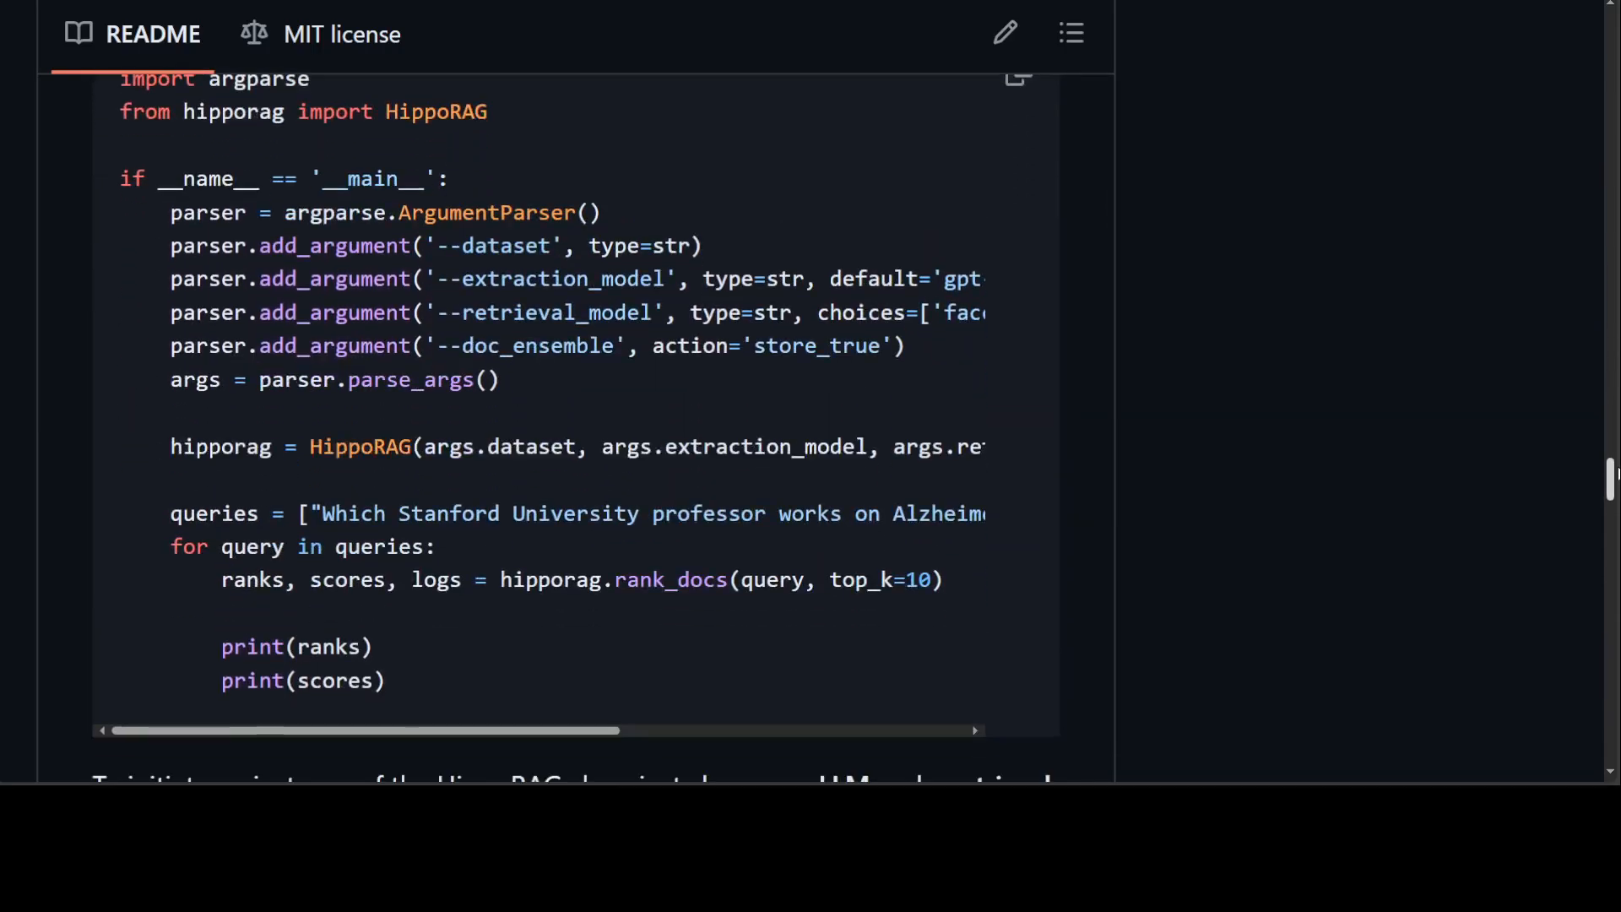
scroll("down", 3)
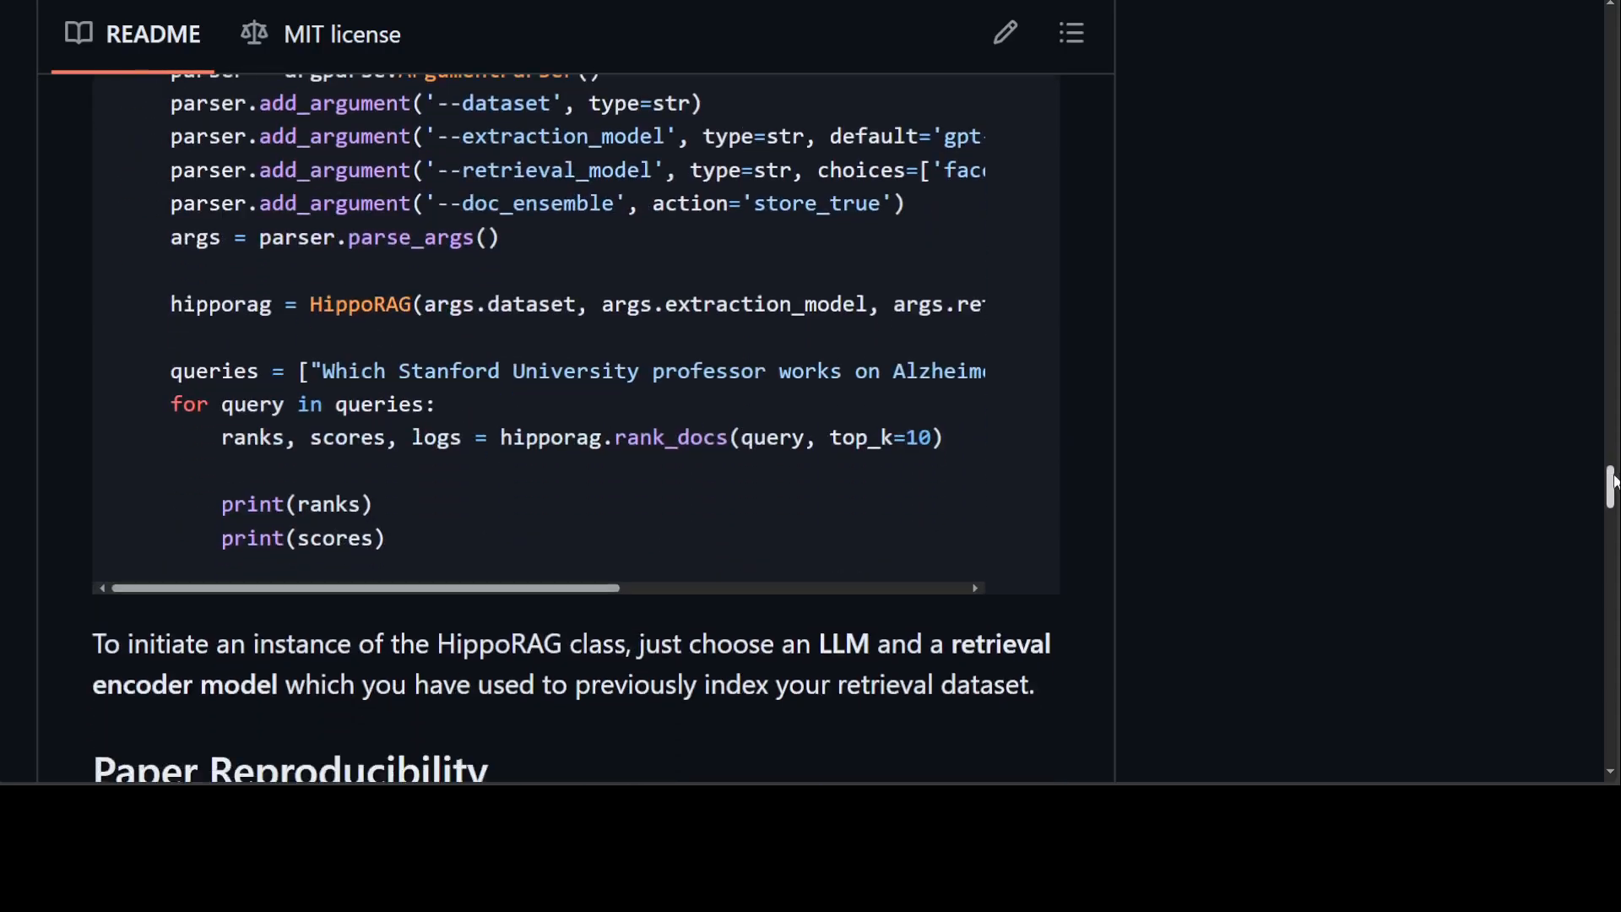
scroll("up", 3)
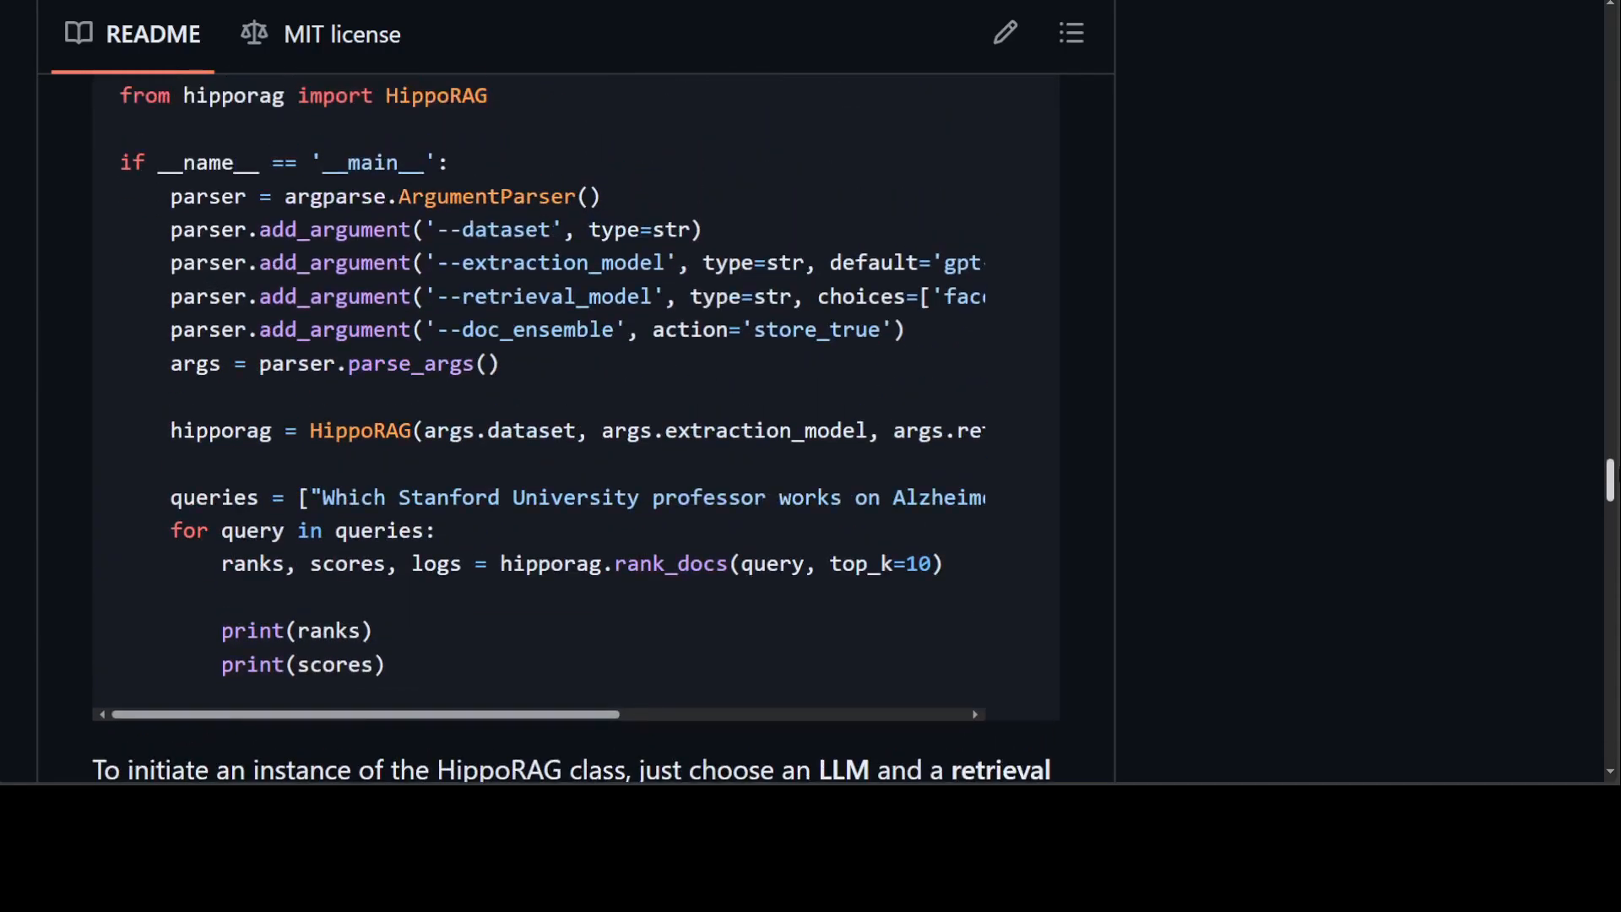
scroll("down", 3)
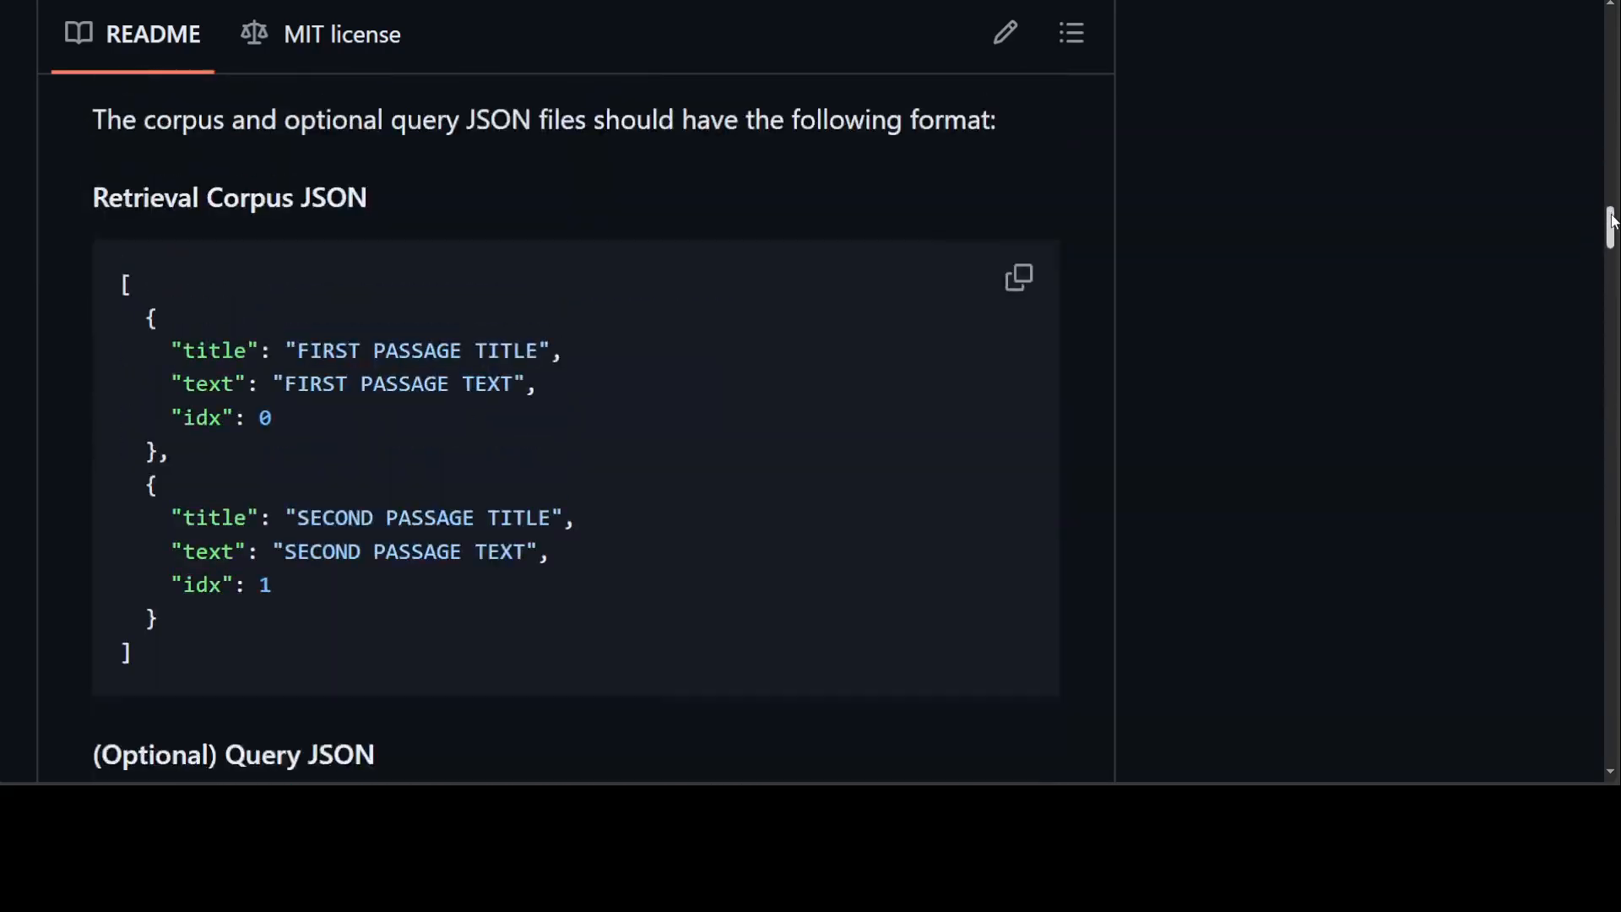
Step: Scroll up to the HippoRAG title, introduction and contributors at the repository page top
scroll("up", 3)
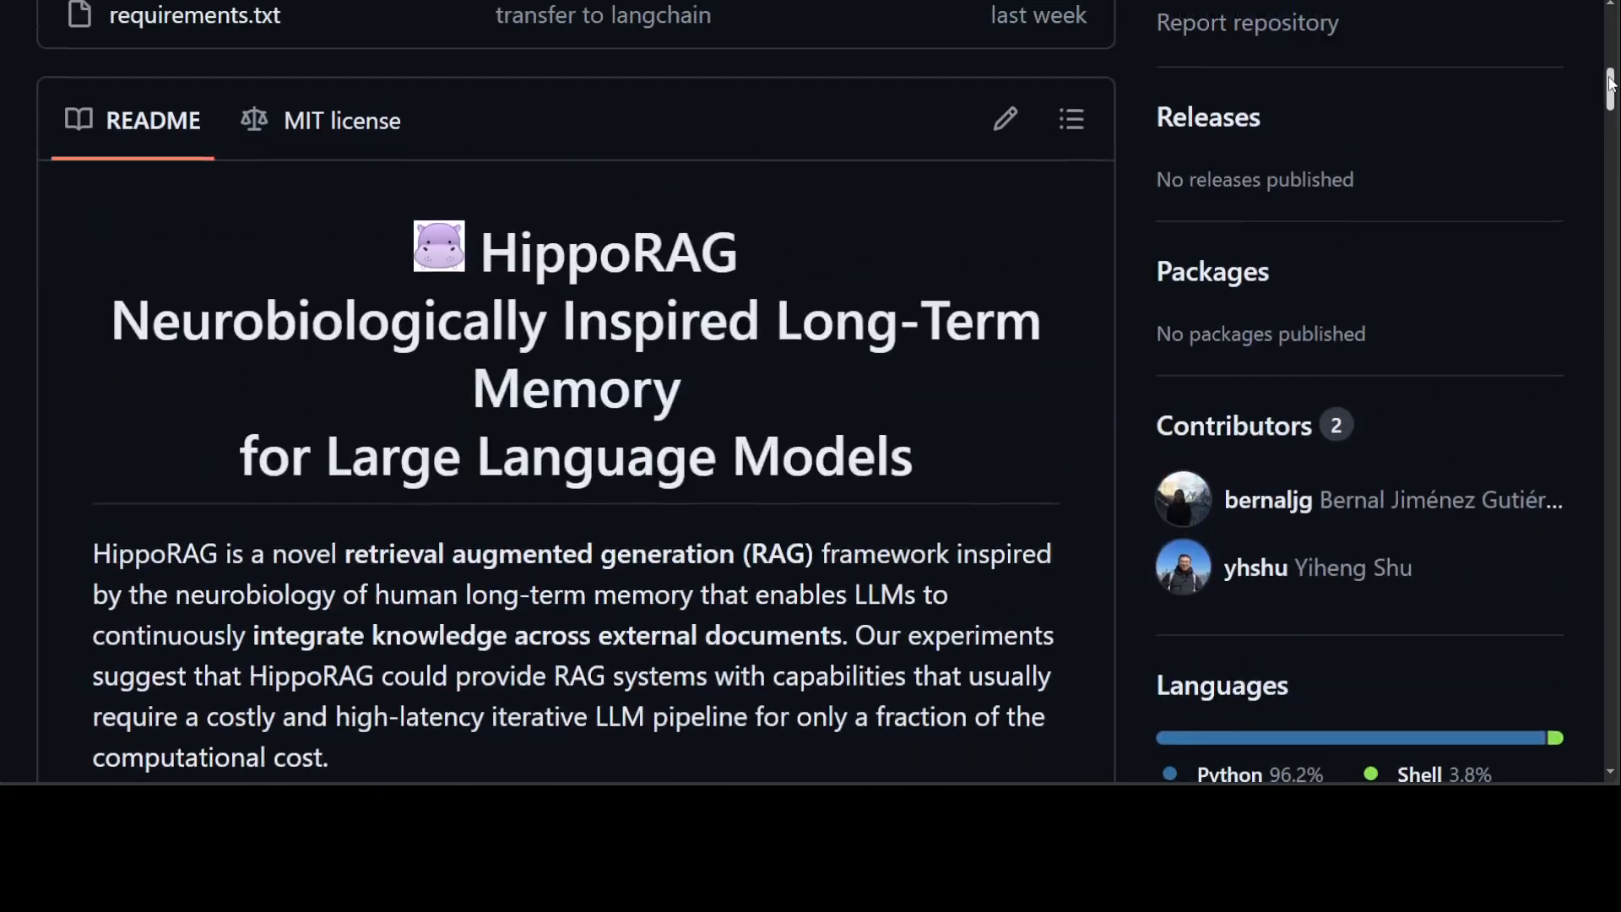
mouse_move(1569, 150)
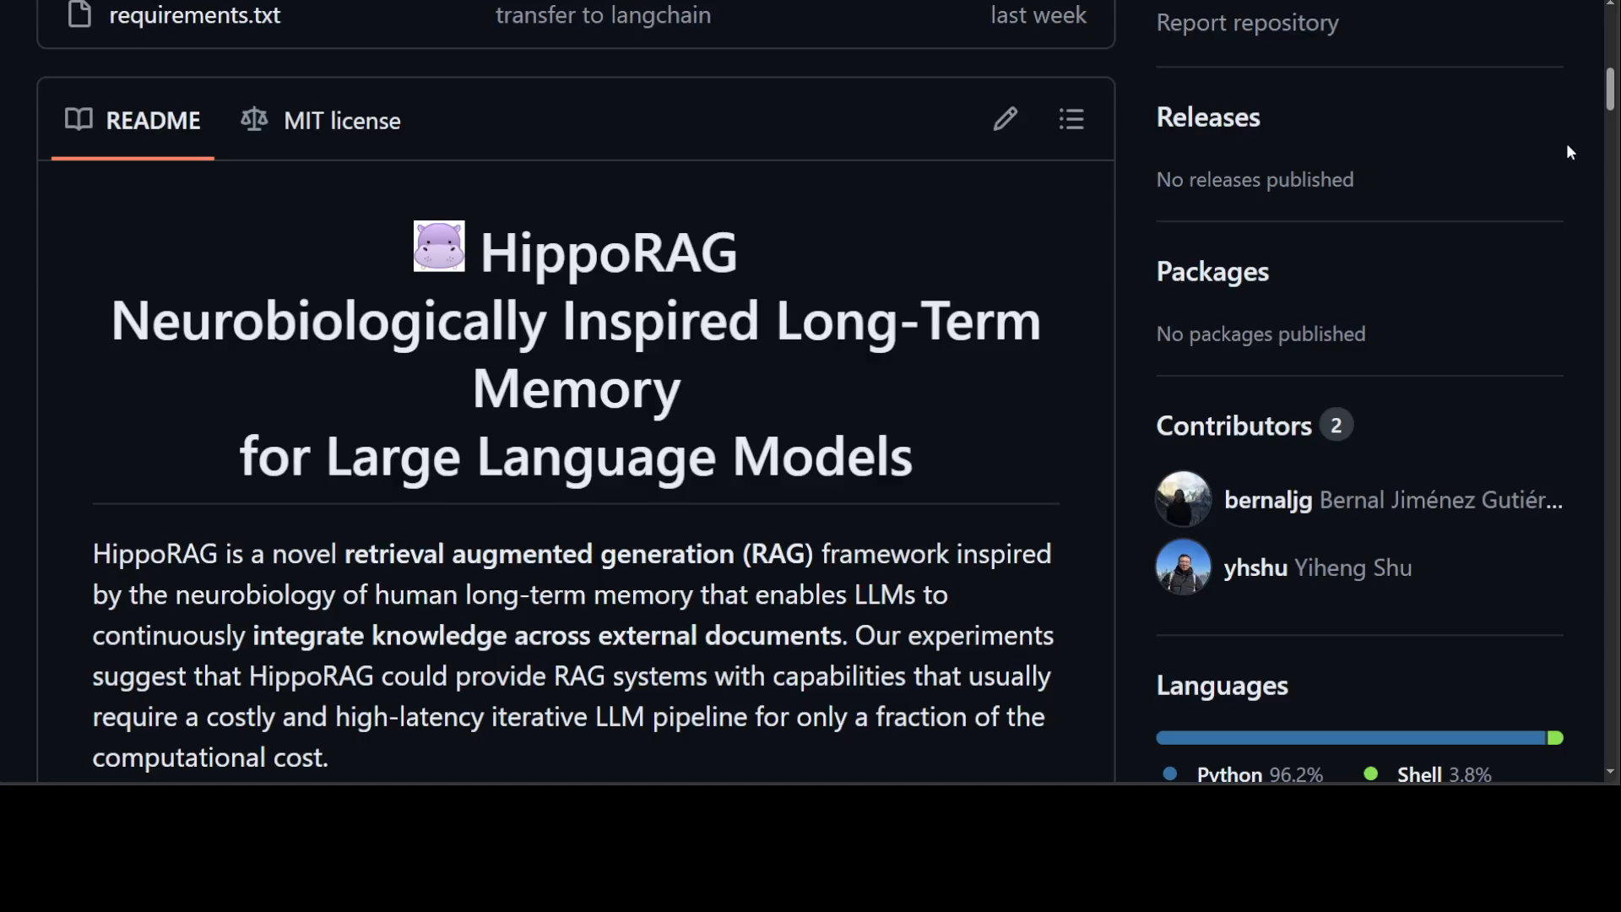
mouse_move(1432, 234)
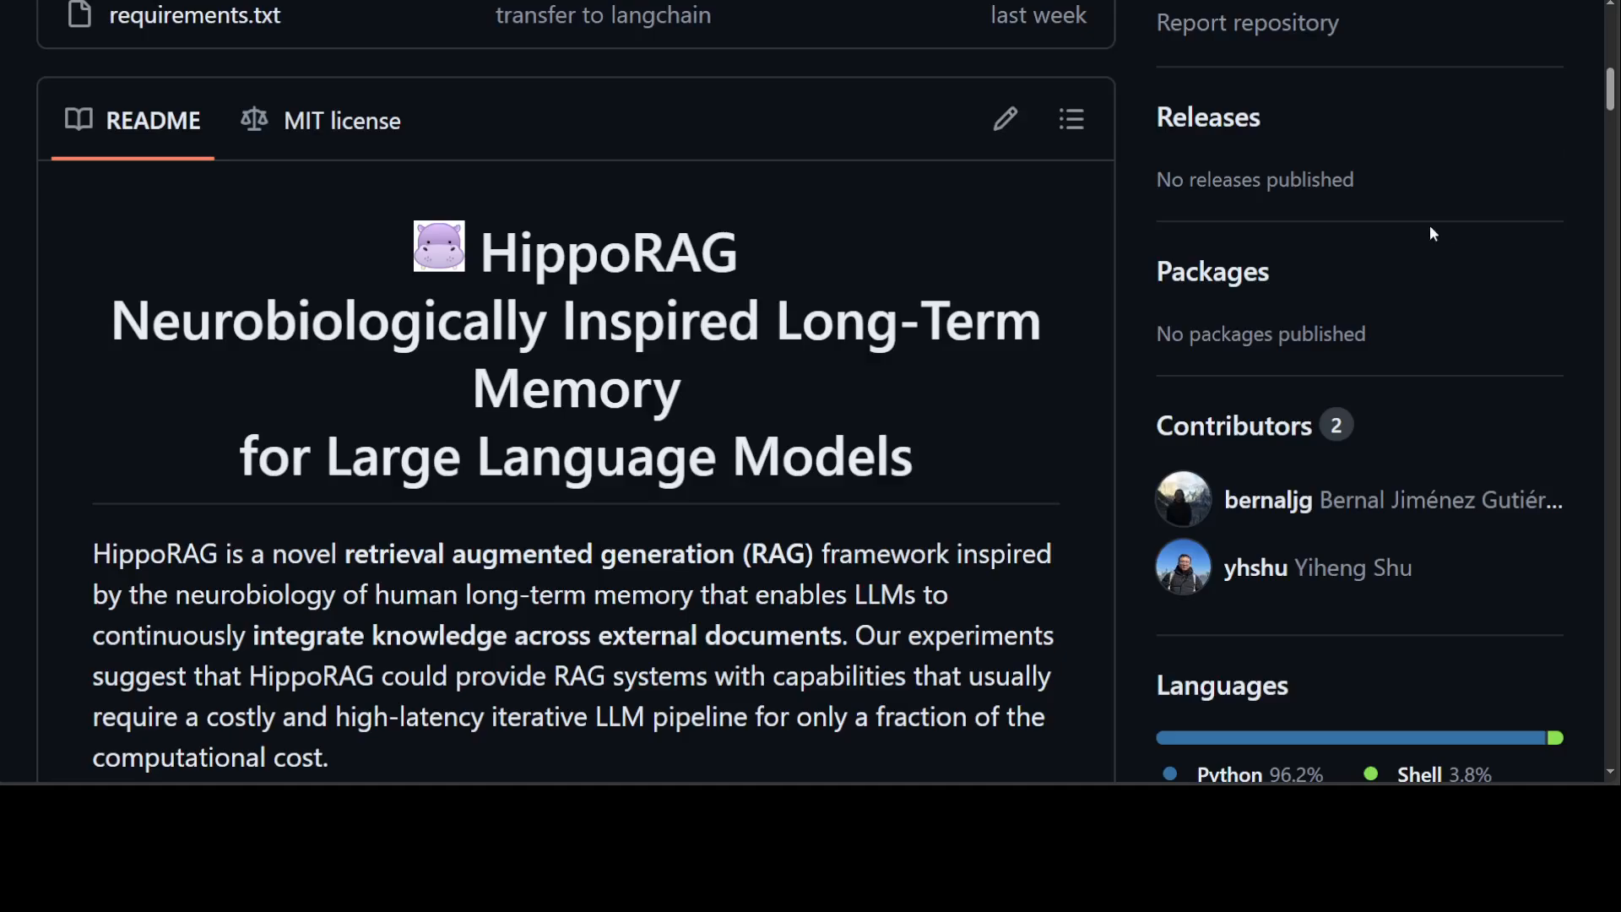